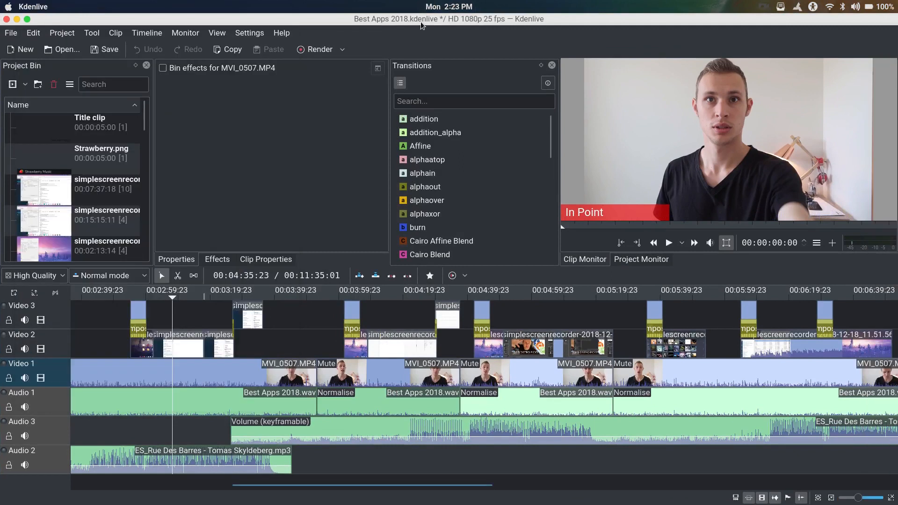
{"action": "mouse_move", "coordinate": [414, 30]}
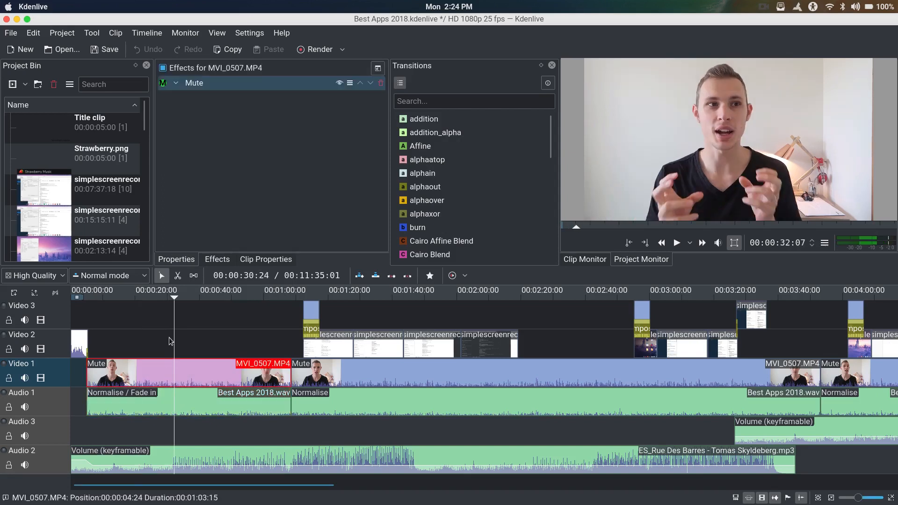
{"action": "left_click", "coordinate": [189, 378]}
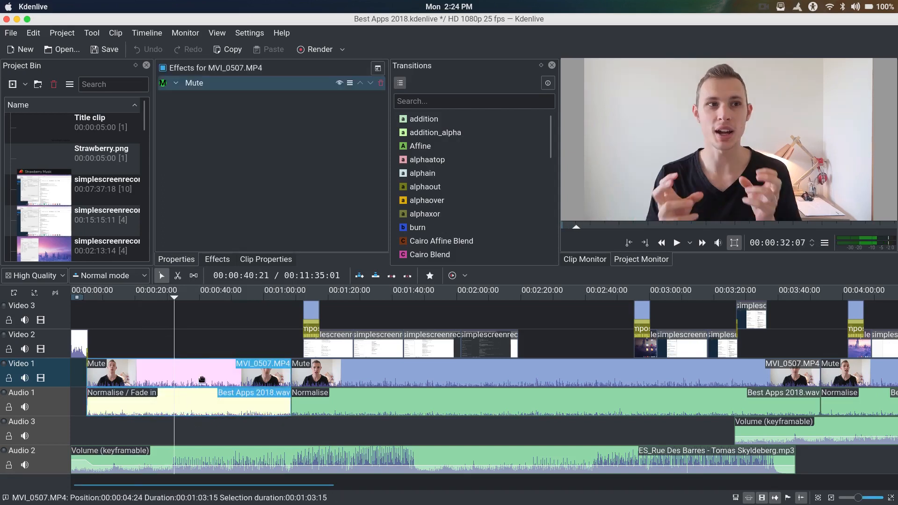
{"action": "left_click", "coordinate": [189, 290]}
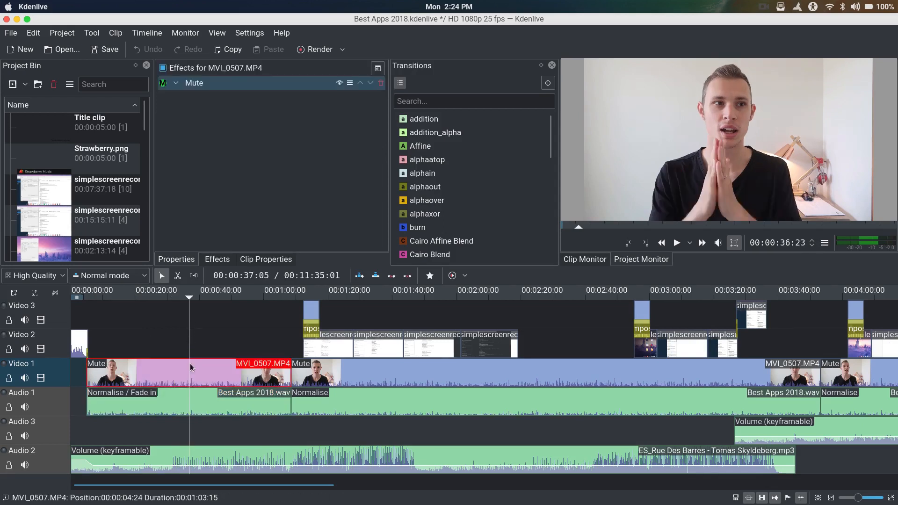
{"action": "right_click", "coordinate": [192, 367]}
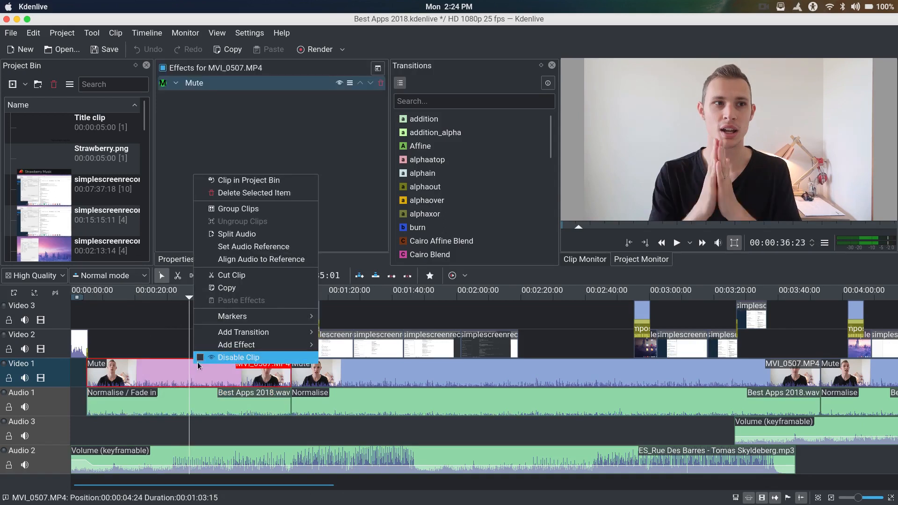
{"action": "mouse_move", "coordinate": [254, 247]}
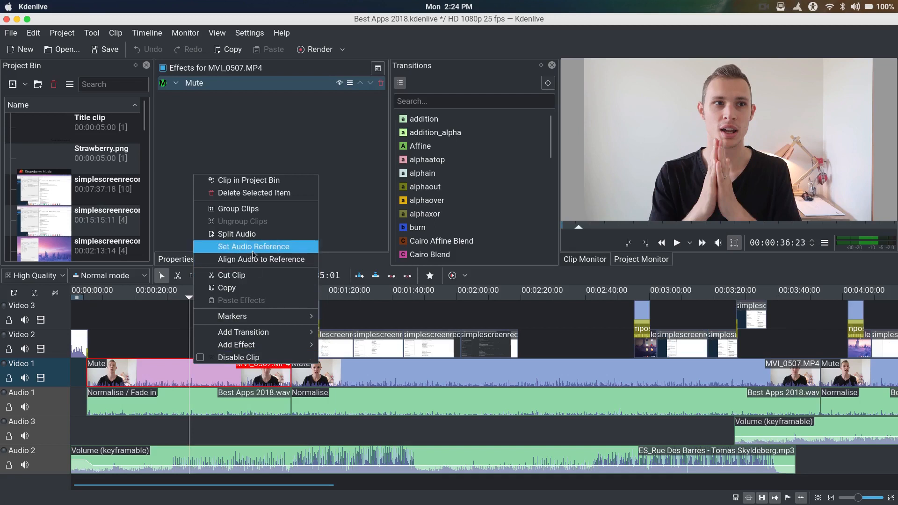
{"action": "mouse_move", "coordinate": [137, 311]}
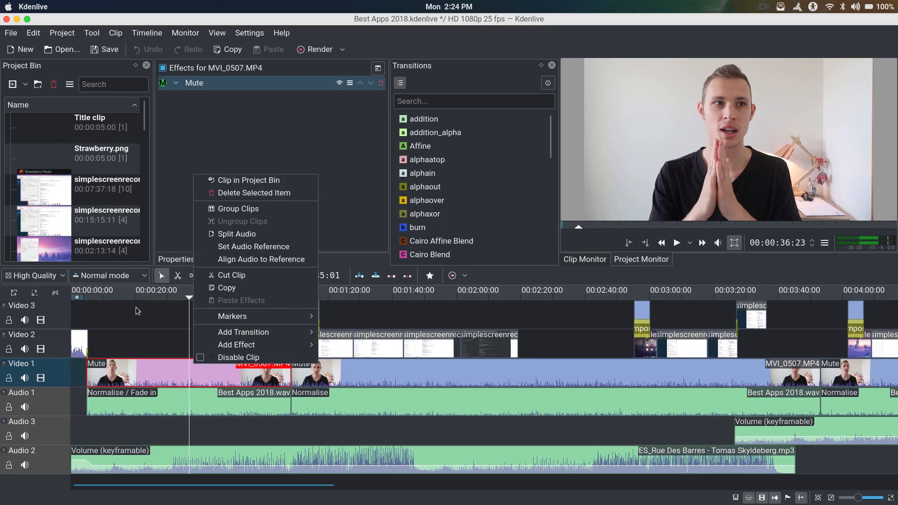
{"action": "left_click", "coordinate": [172, 401]}
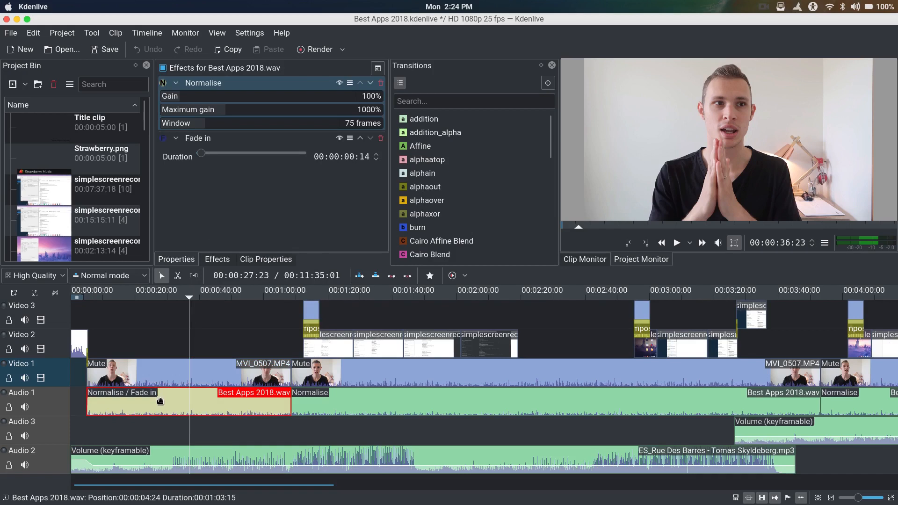
{"action": "right_click", "coordinate": [160, 401]}
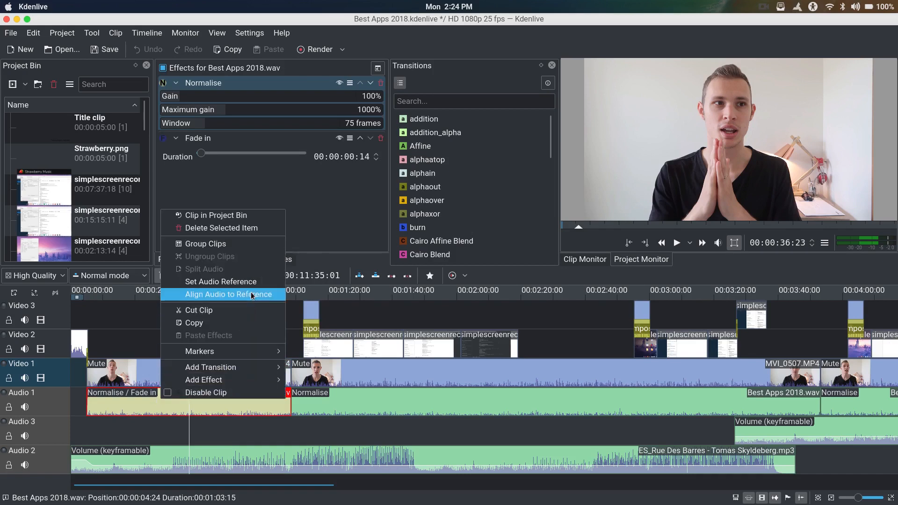
{"action": "mouse_move", "coordinate": [249, 295]}
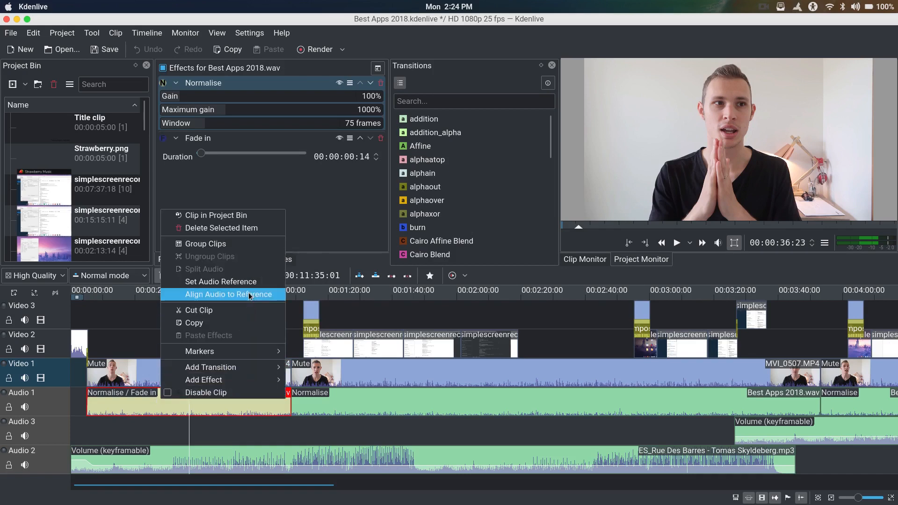
{"action": "mouse_move", "coordinate": [137, 329]}
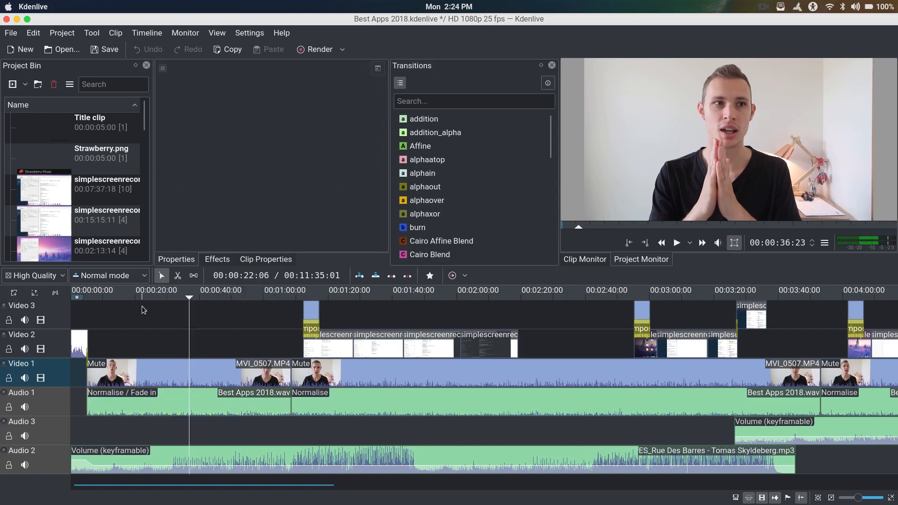
{"action": "left_click", "coordinate": [143, 290]}
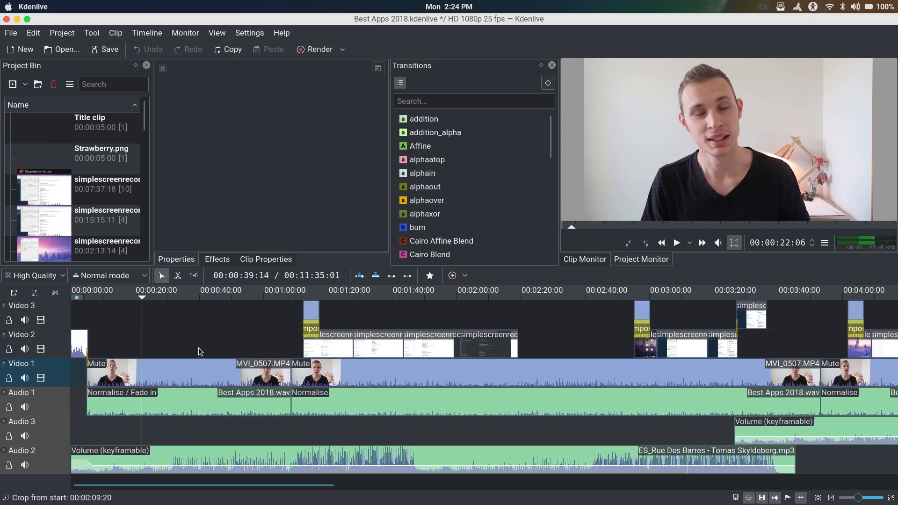
{"action": "left_click", "coordinate": [383, 407]}
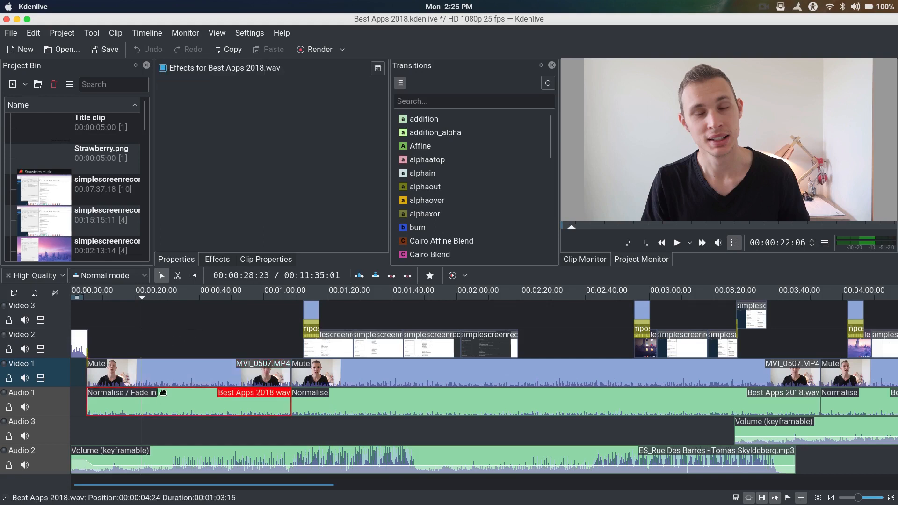
{"action": "right_click", "coordinate": [115, 372]}
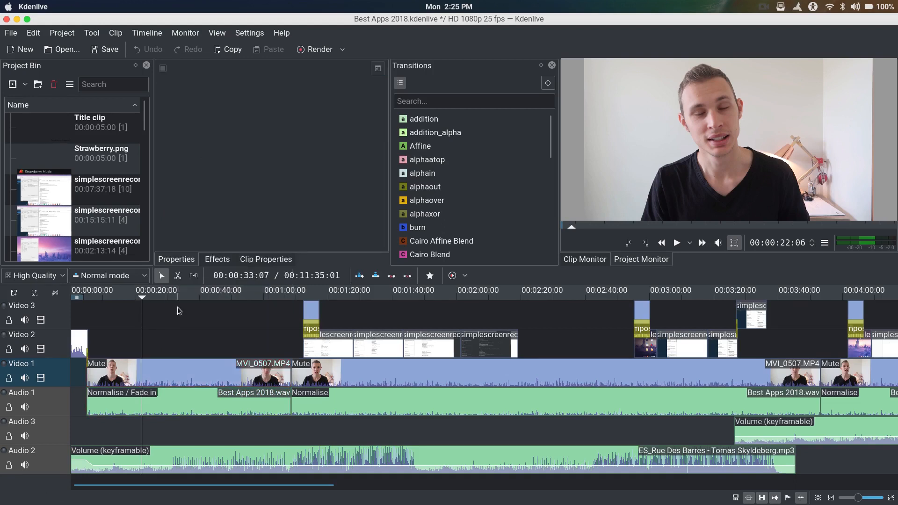
- Bring up Kdenlive's Configure Shortcuts settings and scroll through the list
{"action": "left_click", "coordinate": [249, 33]}
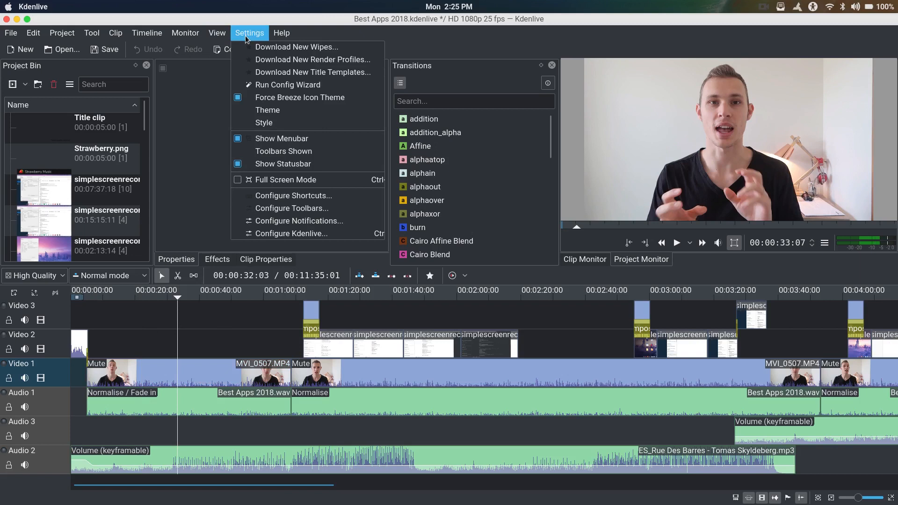
{"action": "left_click", "coordinate": [293, 195]}
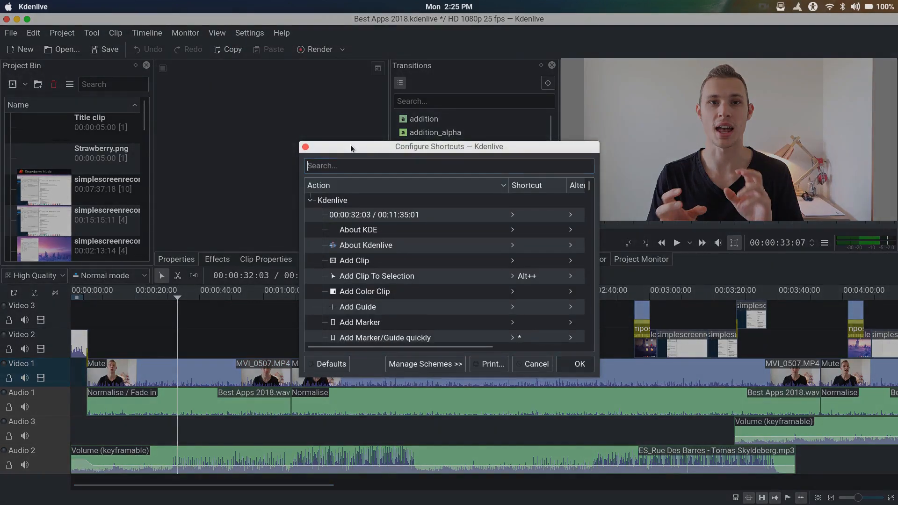
{"action": "scroll", "scroll_direction": "down", "scroll_amount": 3}
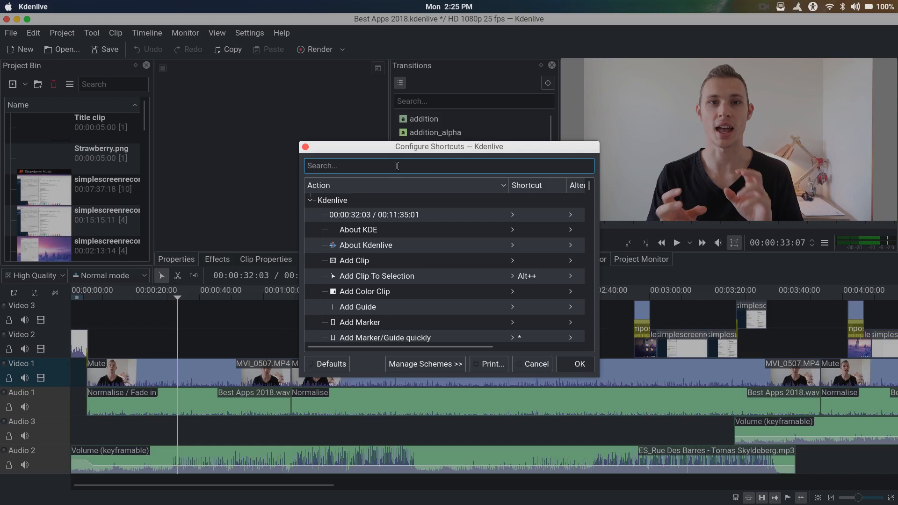
- Search the shortcuts for 'mute' then 'volumi' to find the Mute and Normalise effects, then close the dialog
{"action": "type", "text": "mu"}
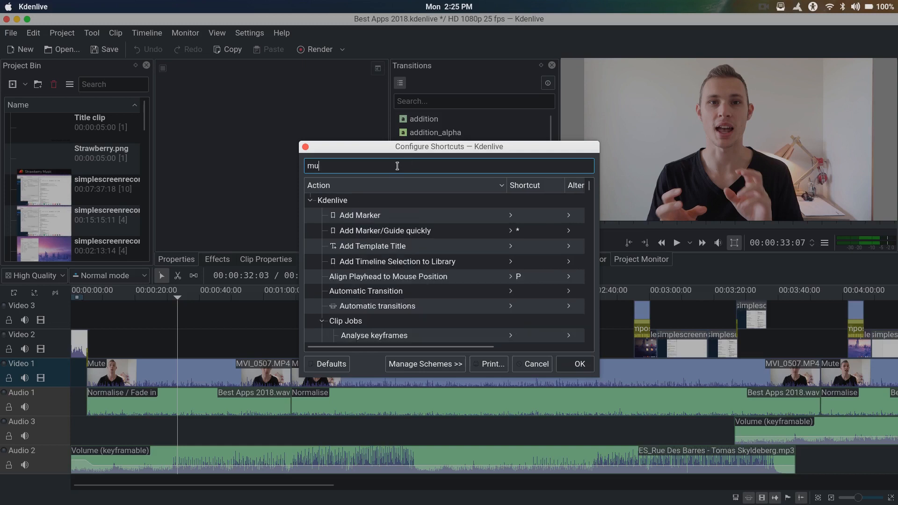
{"action": "type", "text": "te"}
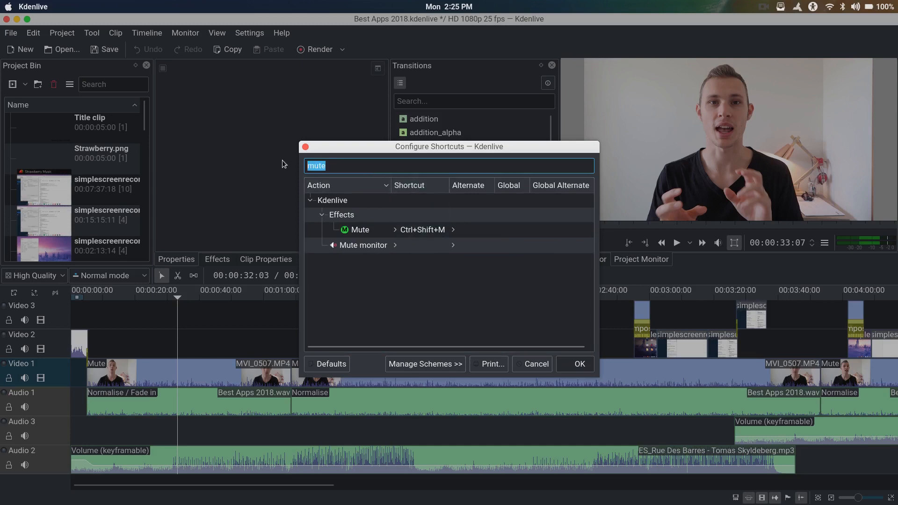
{"action": "type", "text": "volum"}
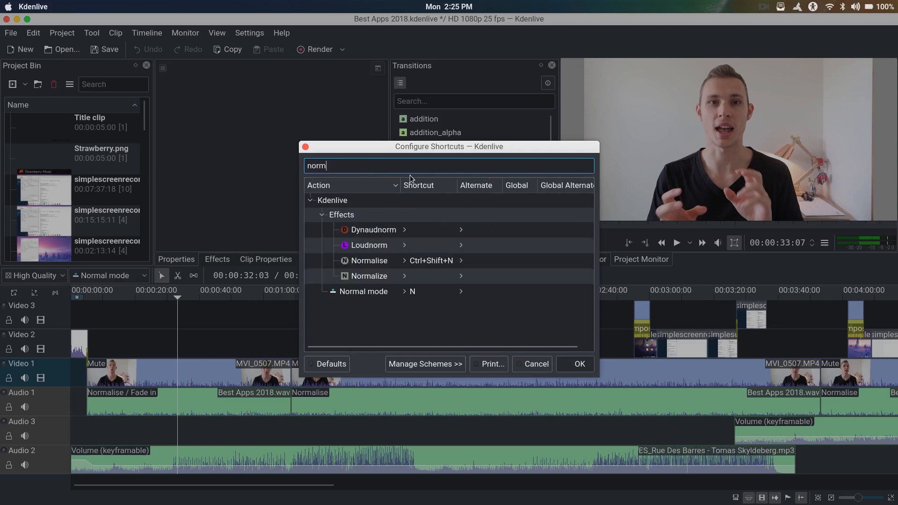
{"action": "type", "text": "i"}
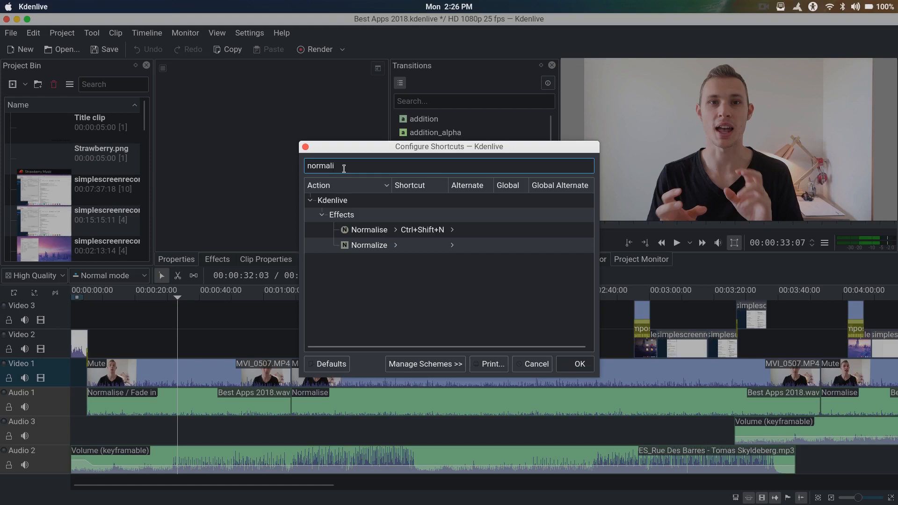
{"action": "left_click", "coordinate": [535, 364]}
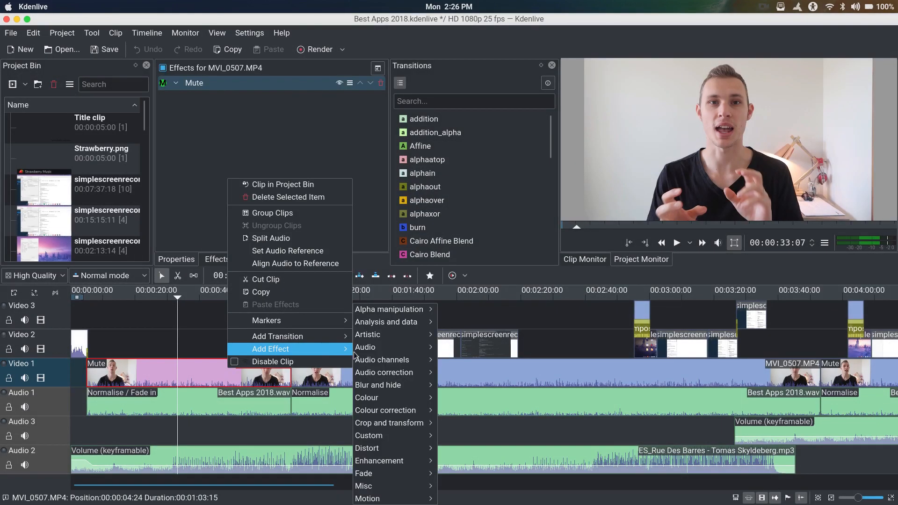
{"action": "mouse_move", "coordinate": [381, 359]}
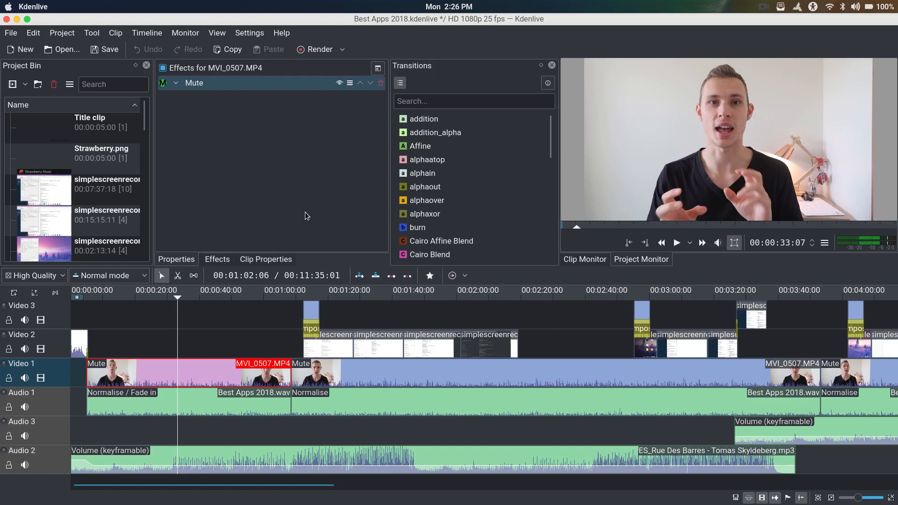
{"action": "mouse_move", "coordinate": [285, 196]}
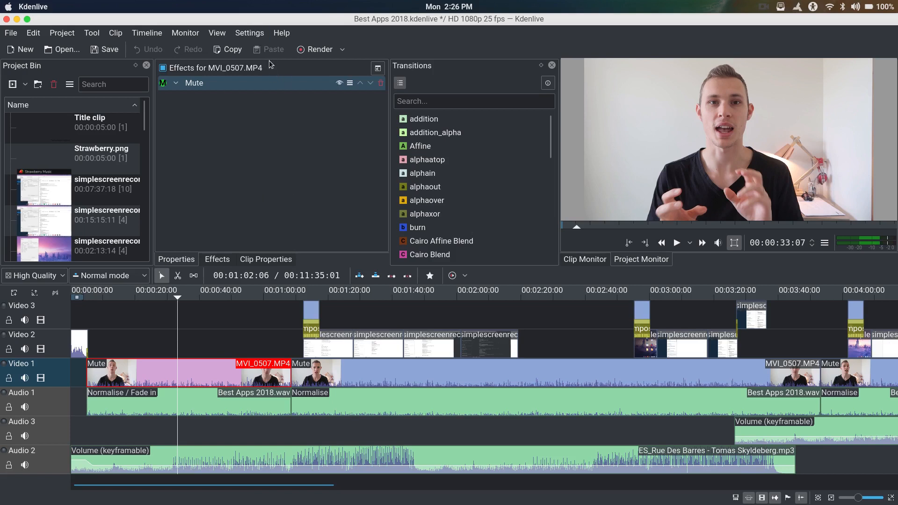
{"action": "mouse_move", "coordinate": [271, 146]}
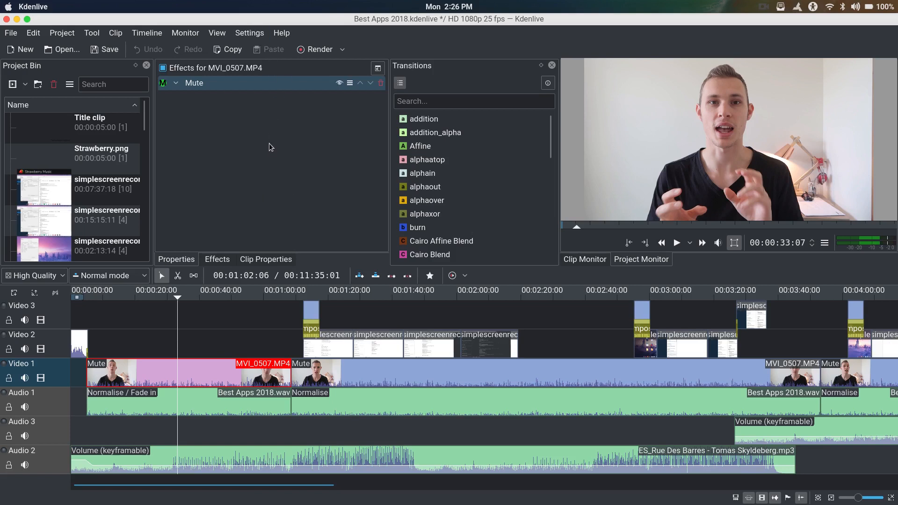
{"action": "mouse_move", "coordinate": [339, 80]}
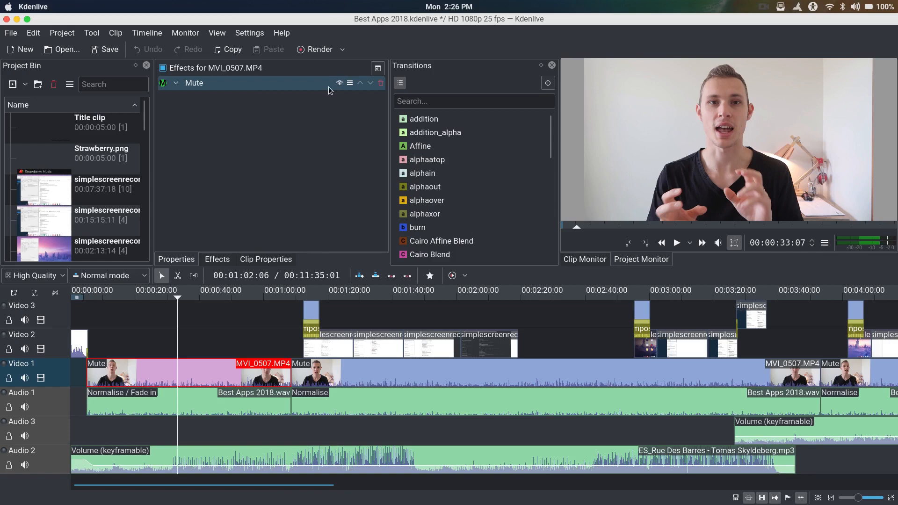
{"action": "left_click", "coordinate": [248, 33]}
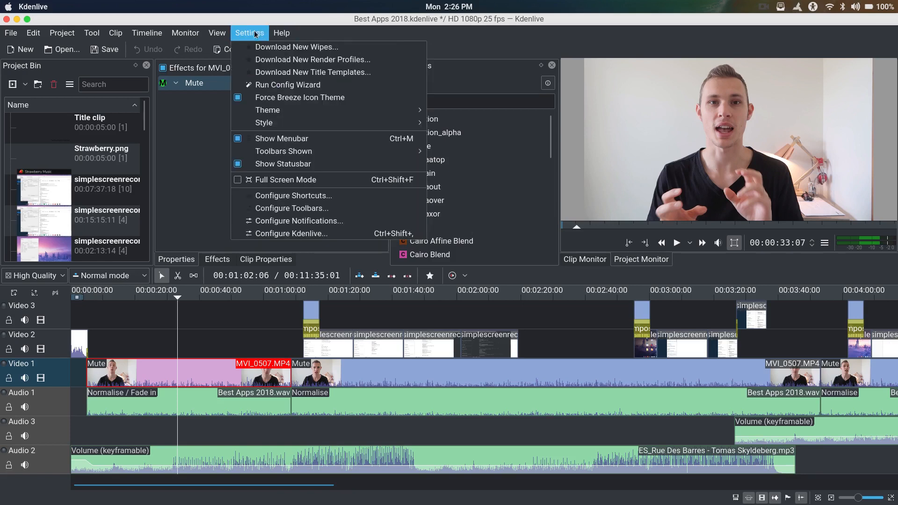
{"action": "left_click", "coordinate": [282, 33]}
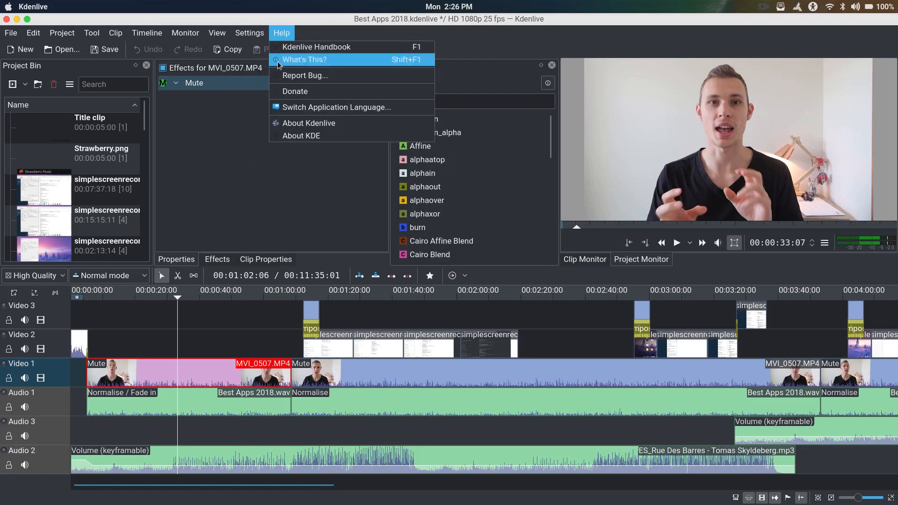
{"action": "left_click", "coordinate": [249, 32]}
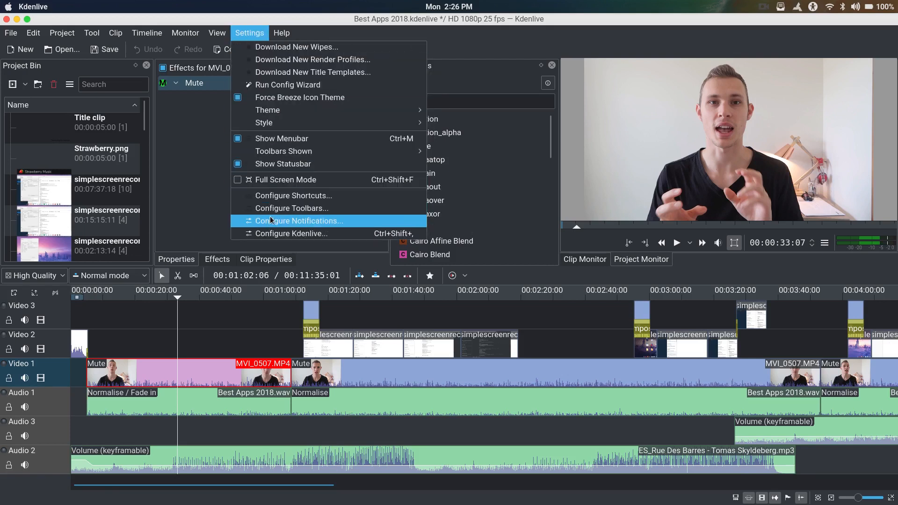
{"action": "mouse_move", "coordinate": [291, 233]}
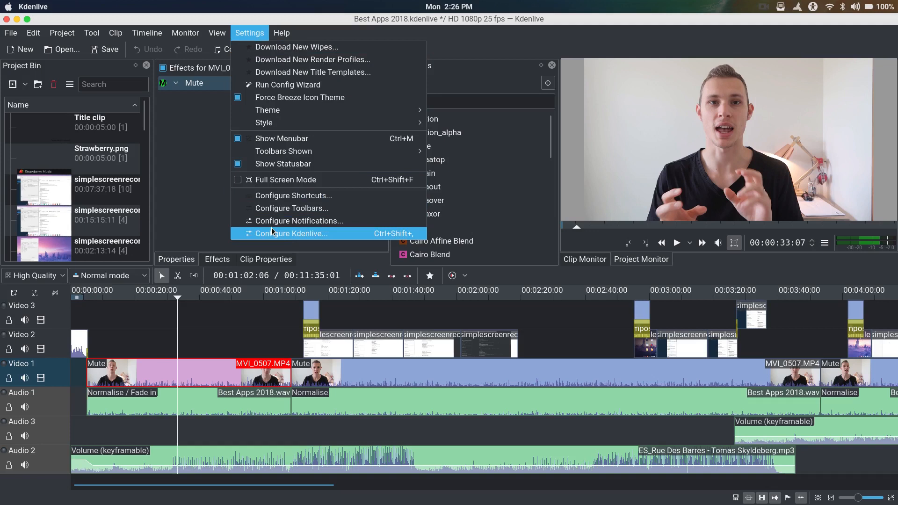
{"action": "mouse_move", "coordinate": [298, 221]}
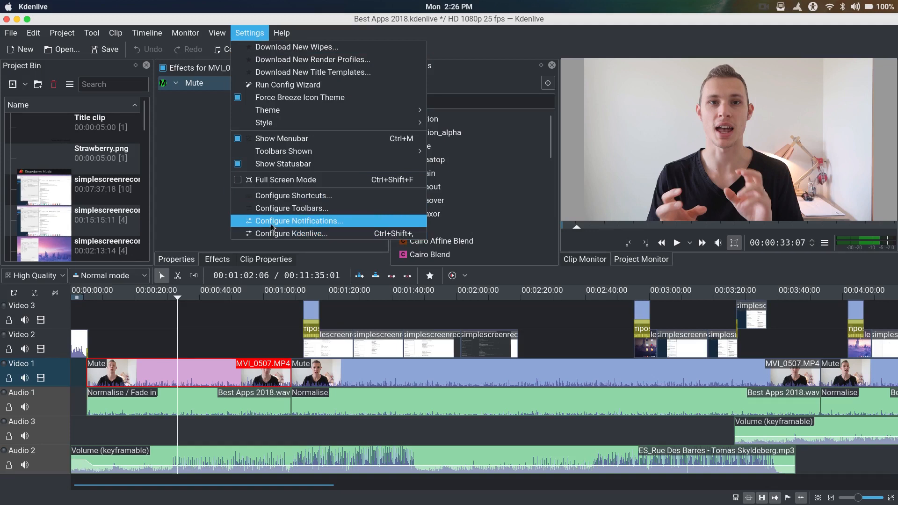
{"action": "mouse_move", "coordinate": [291, 208]}
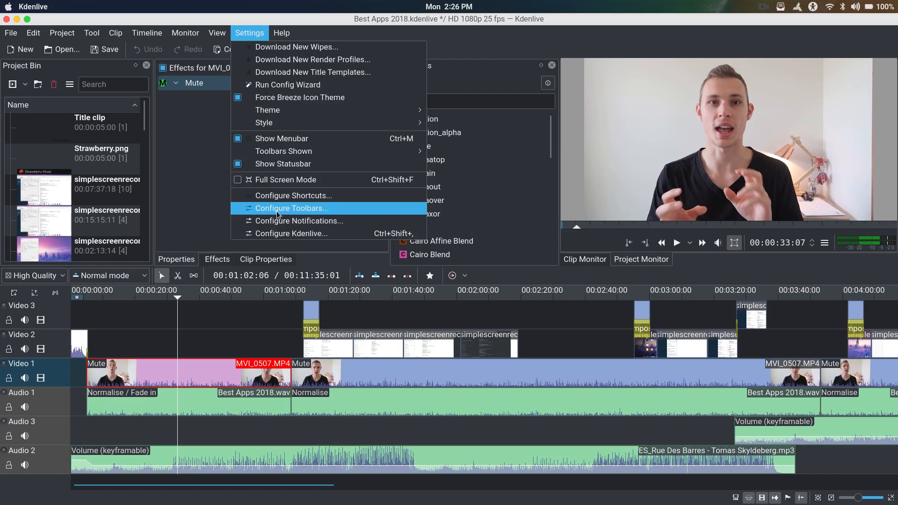
{"action": "mouse_move", "coordinate": [285, 221]}
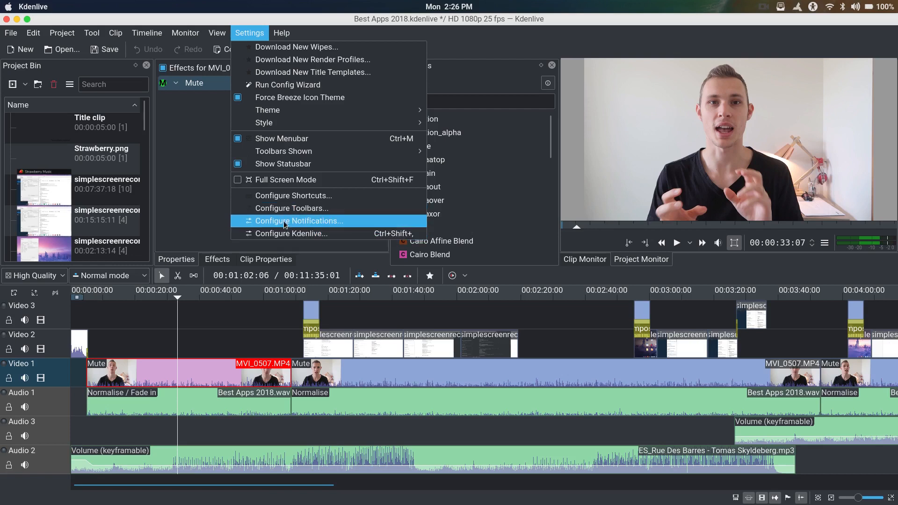
{"action": "mouse_move", "coordinate": [292, 195]}
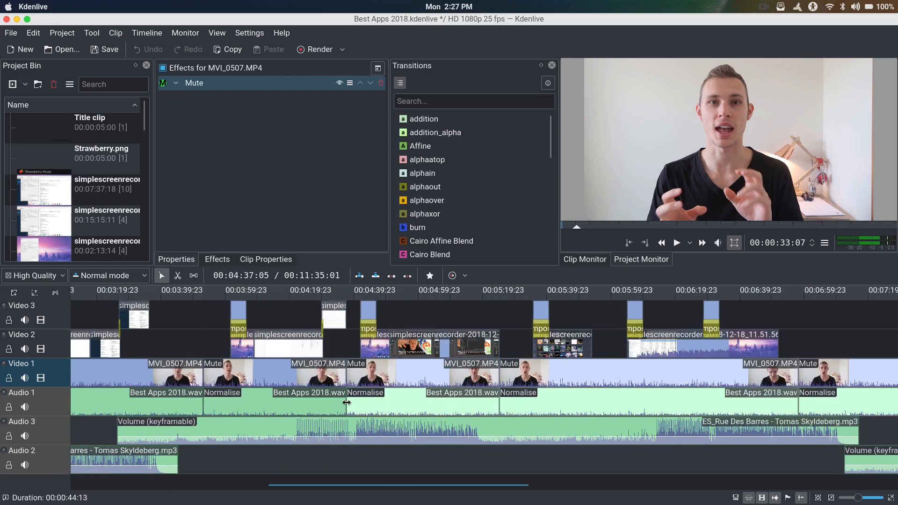
{"action": "scroll", "scroll_direction": "right", "scroll_amount": 3}
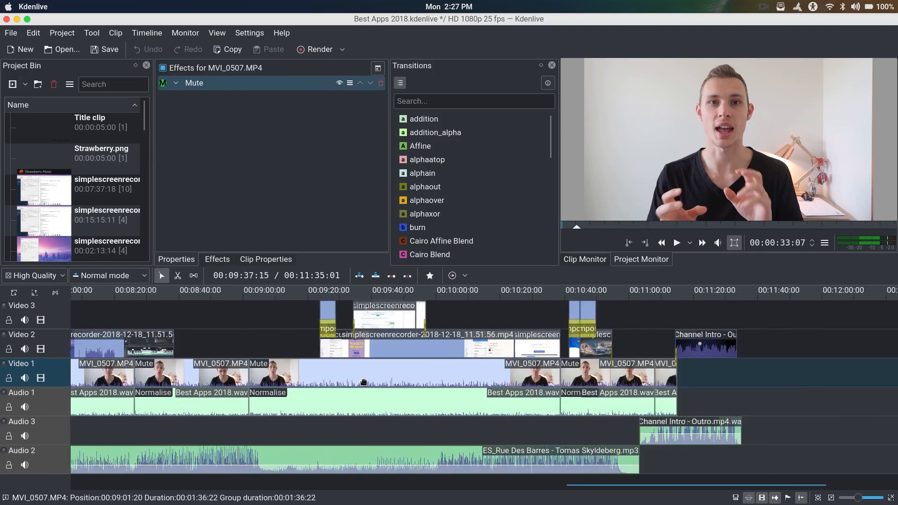
{"action": "scroll", "scroll_direction": "left", "scroll_amount": 3}
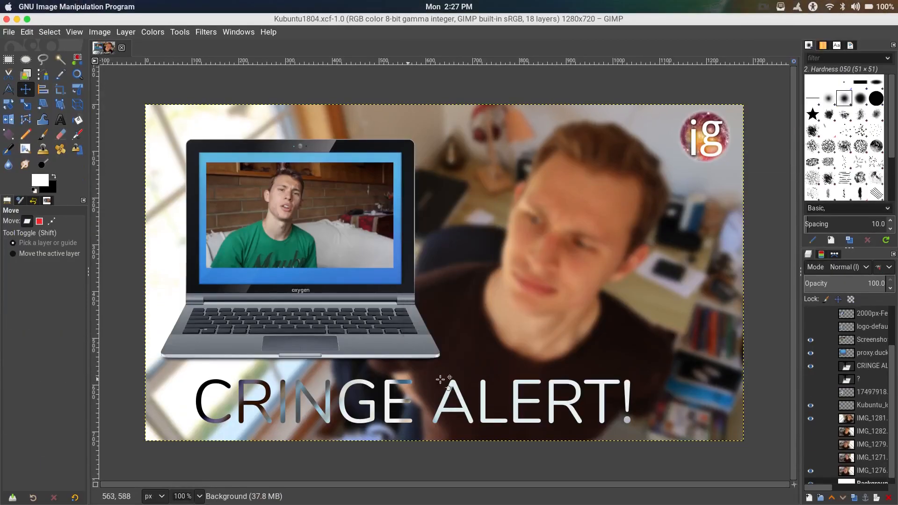
{"action": "mouse_move", "coordinate": [787, 278]}
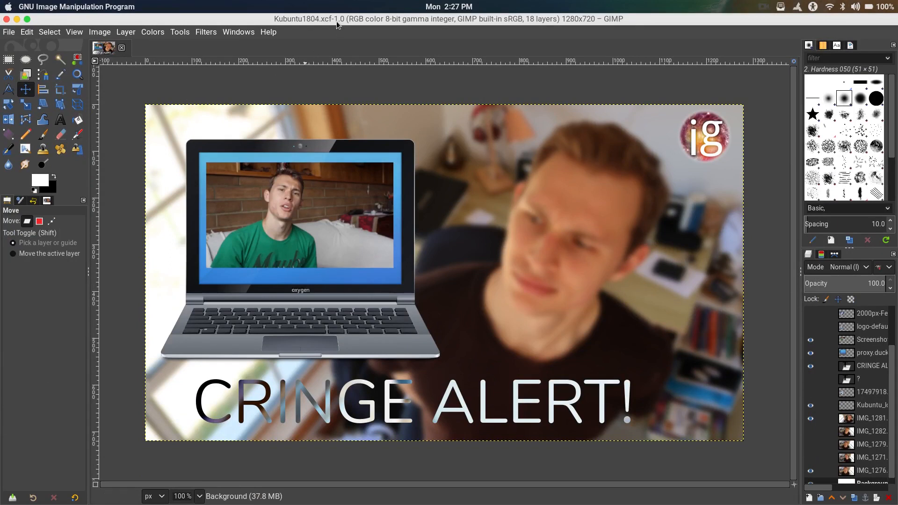
{"action": "mouse_move", "coordinate": [216, 35]}
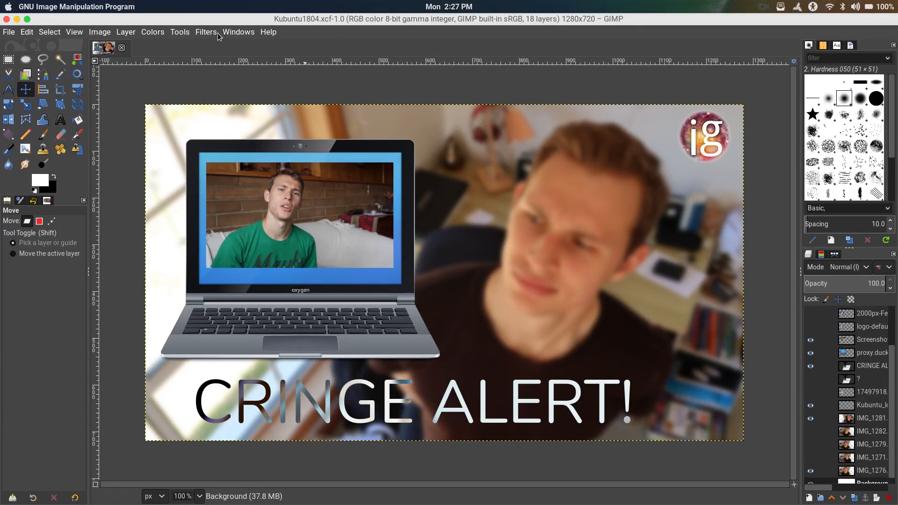
- Browse GIMP's File, Edit, Windows and Filters menus on the Kubuntu1804 thumbnail without changes
{"action": "left_click", "coordinate": [8, 32]}
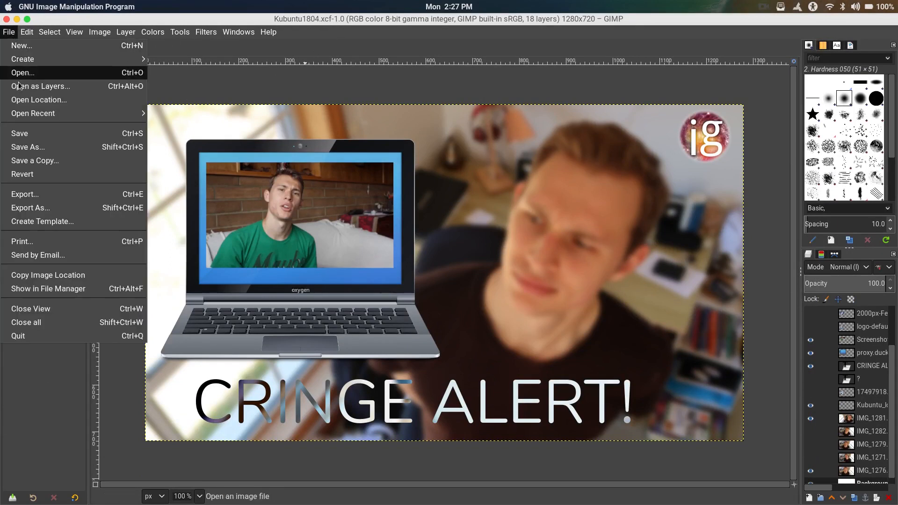
{"action": "mouse_move", "coordinate": [49, 194]}
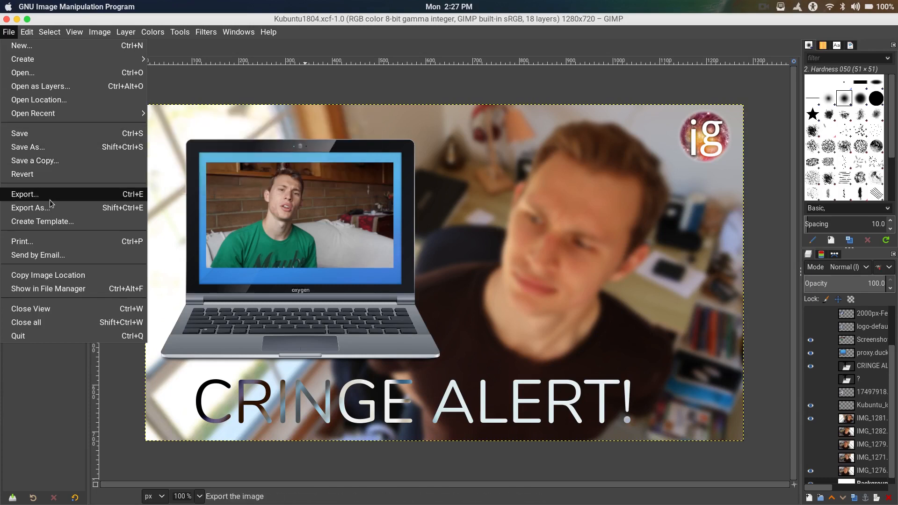
{"action": "mouse_move", "coordinate": [48, 355]}
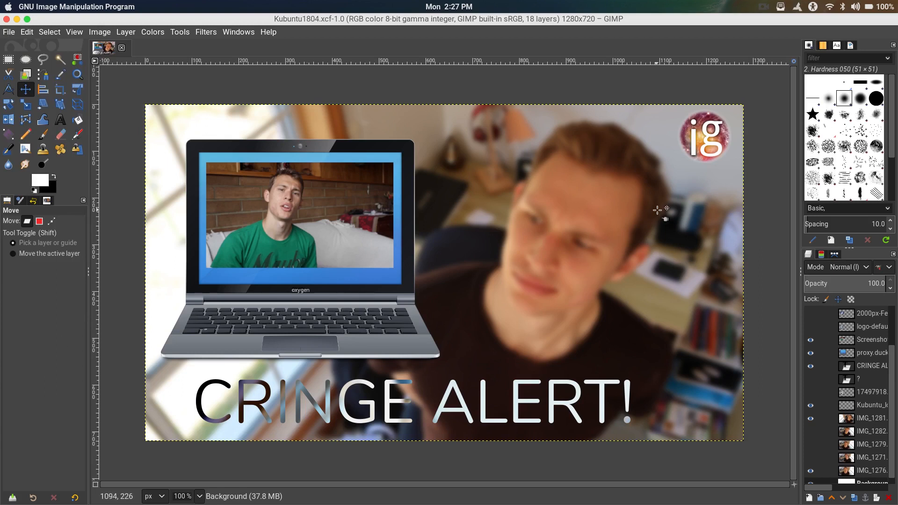
{"action": "left_click", "coordinate": [27, 32]}
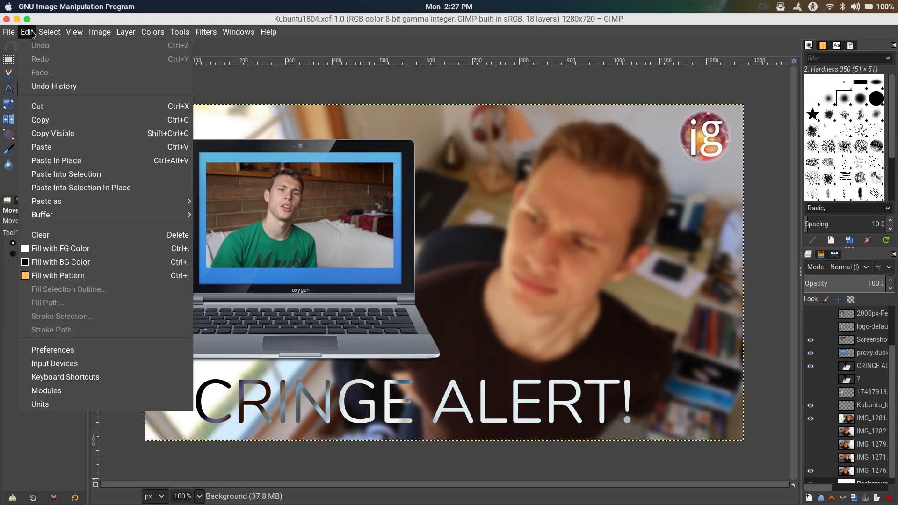
{"action": "left_click", "coordinate": [238, 32]}
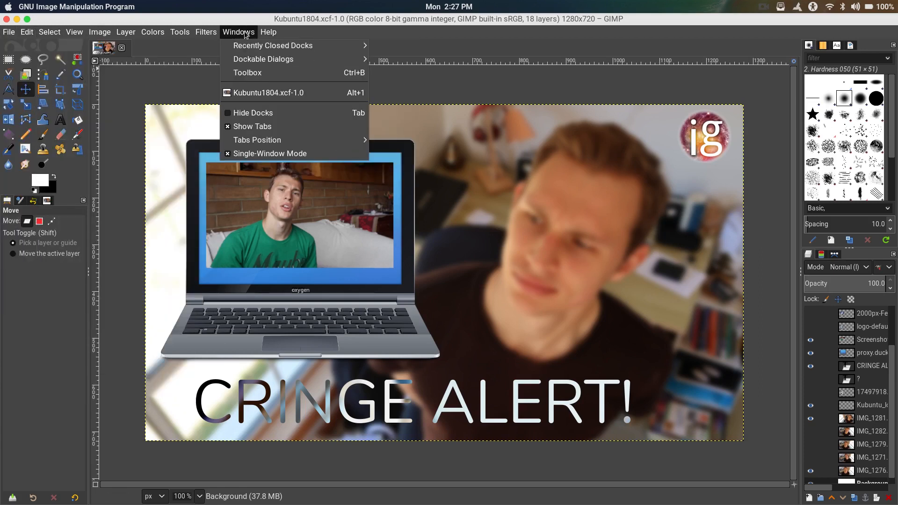
{"action": "left_click", "coordinate": [206, 31]}
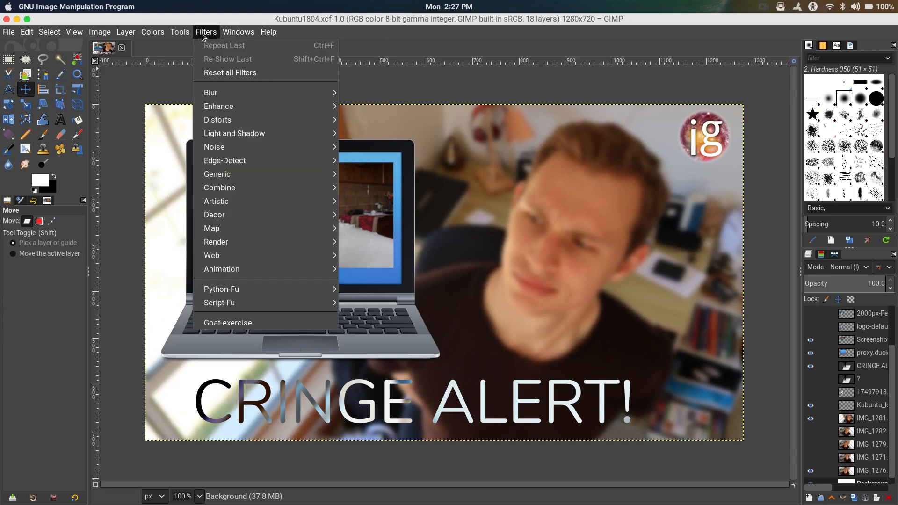
{"action": "left_click", "coordinate": [9, 32]}
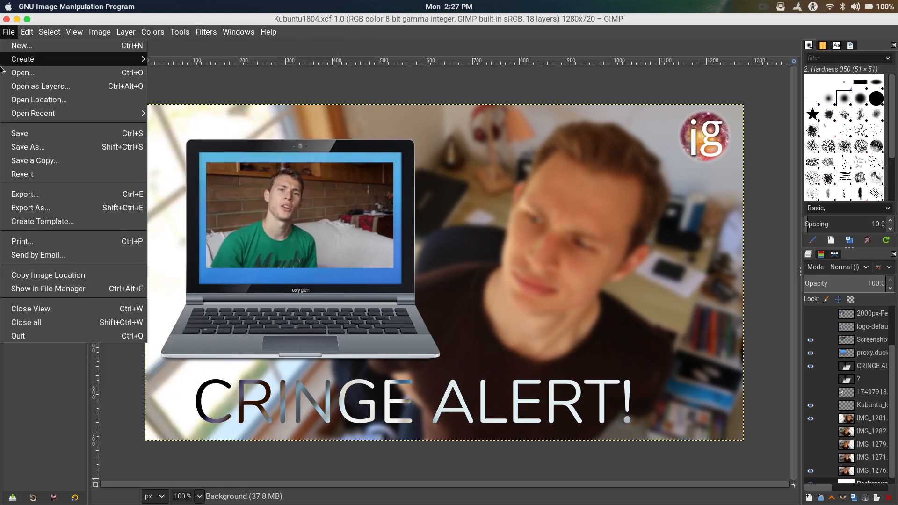
{"action": "mouse_move", "coordinate": [40, 378]}
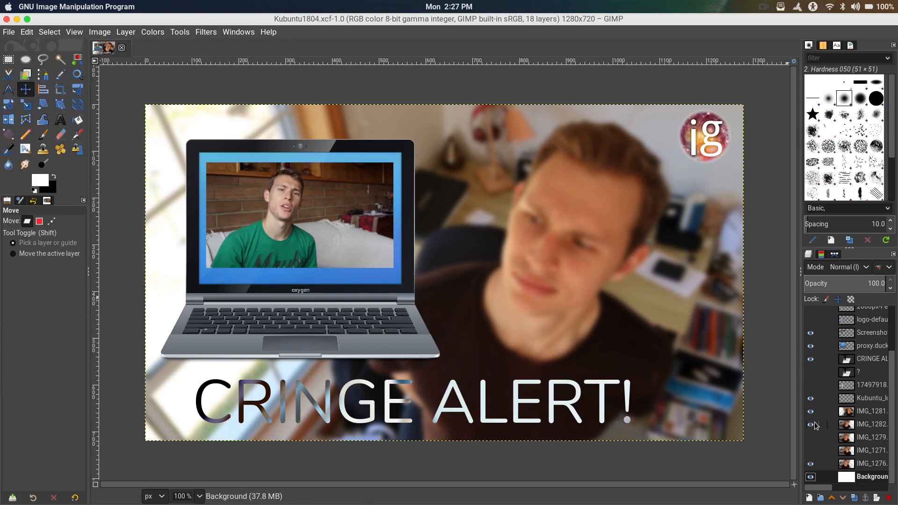
{"action": "left_click", "coordinate": [810, 425]}
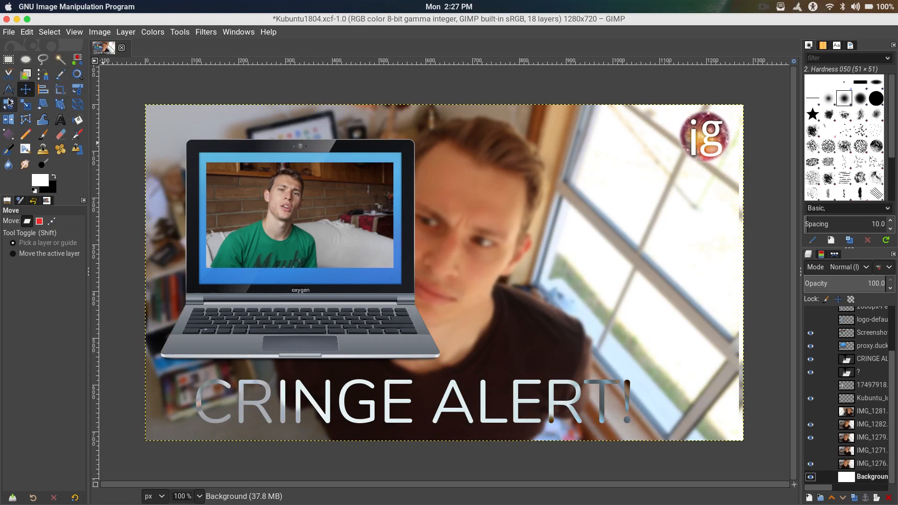
{"action": "mouse_move", "coordinate": [26, 104]}
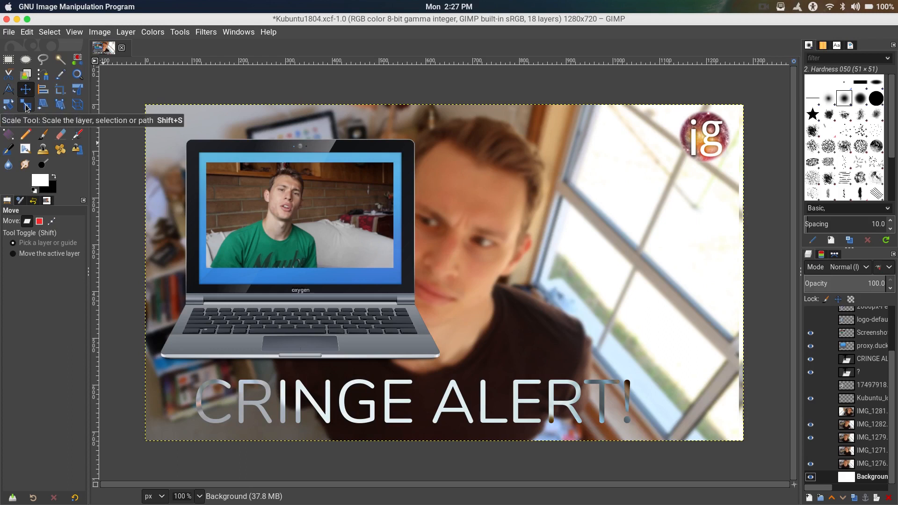
{"action": "mouse_move", "coordinate": [27, 90]}
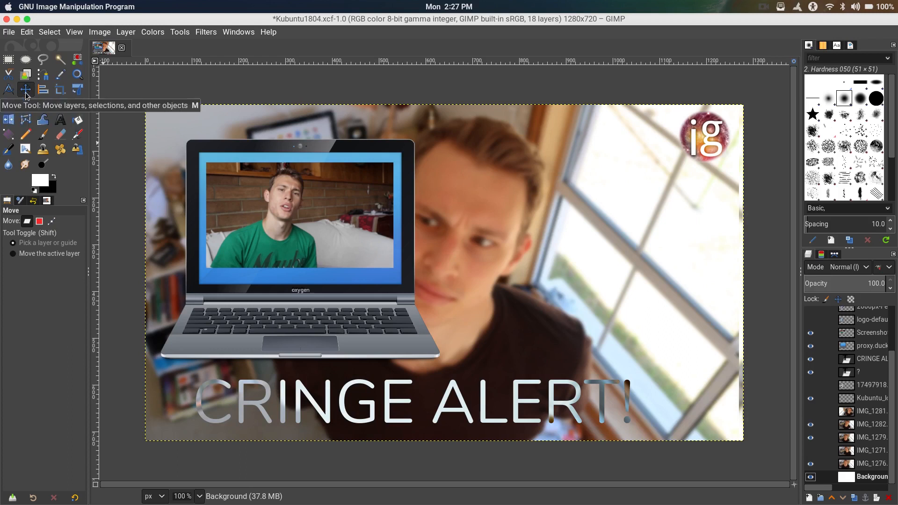
{"action": "mouse_move", "coordinate": [26, 103]}
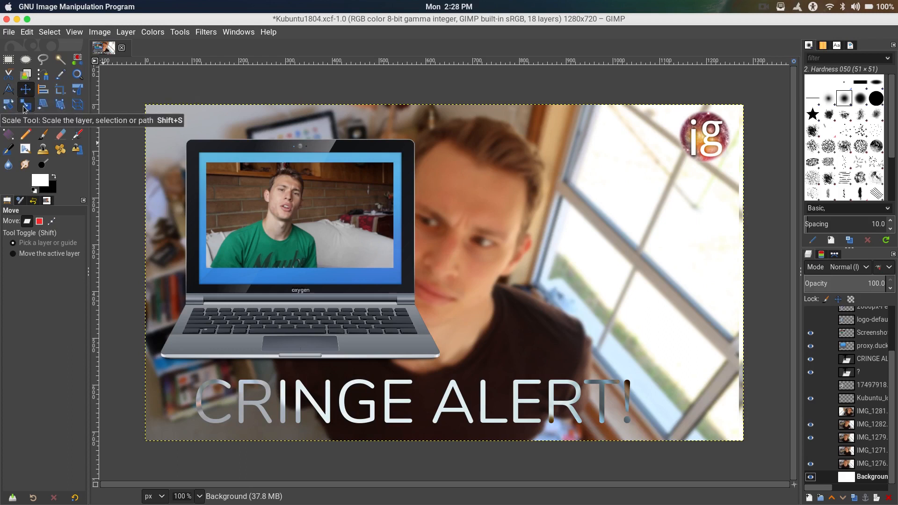
{"action": "mouse_move", "coordinate": [78, 134]}
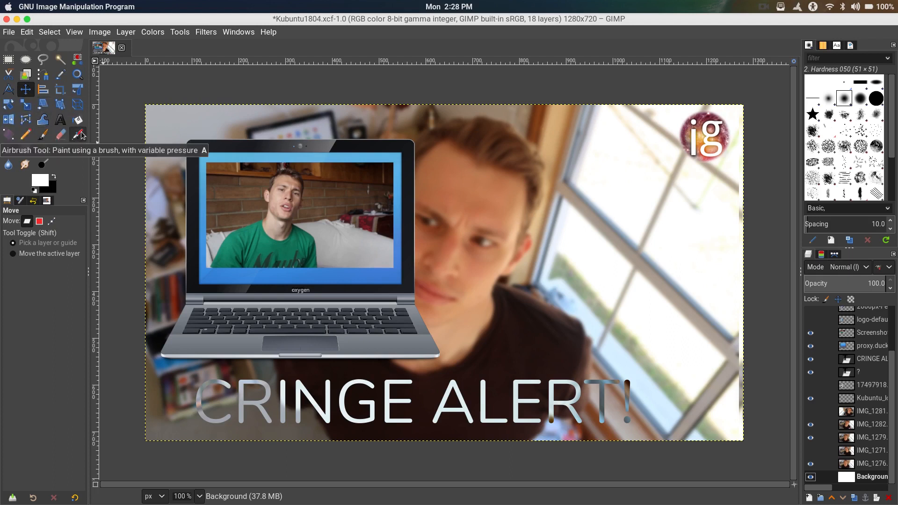
{"action": "mouse_move", "coordinate": [60, 119]}
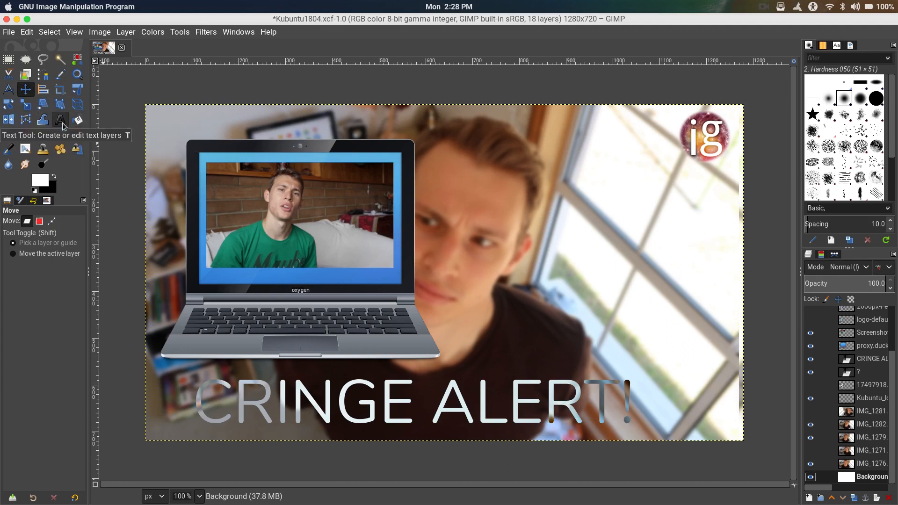
{"action": "mouse_move", "coordinate": [259, 43]}
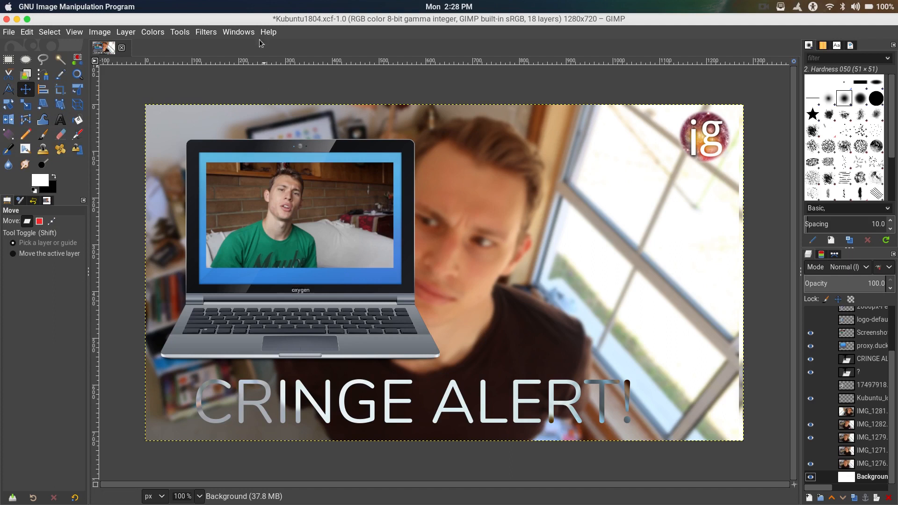
{"action": "mouse_move", "coordinate": [168, 10]}
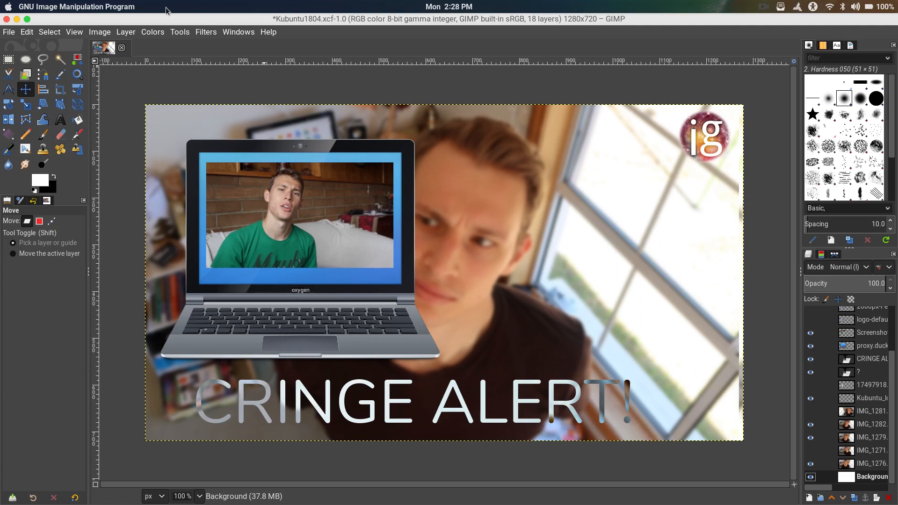
{"action": "mouse_move", "coordinate": [8, 22]}
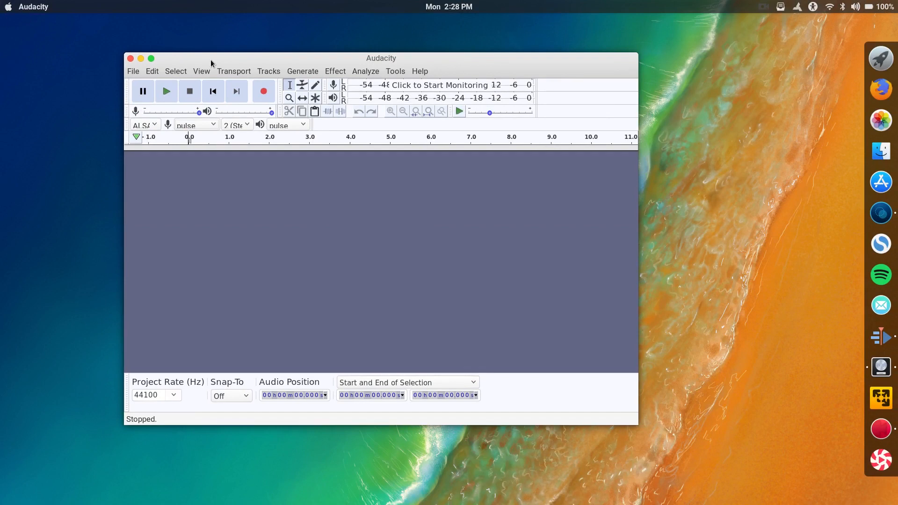
{"action": "mouse_move", "coordinate": [239, 54]}
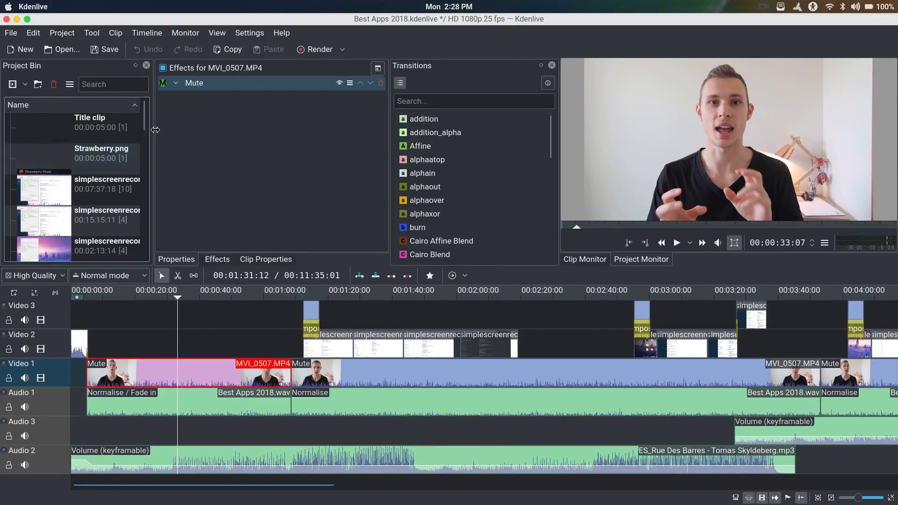
{"action": "left_click", "coordinate": [314, 50]}
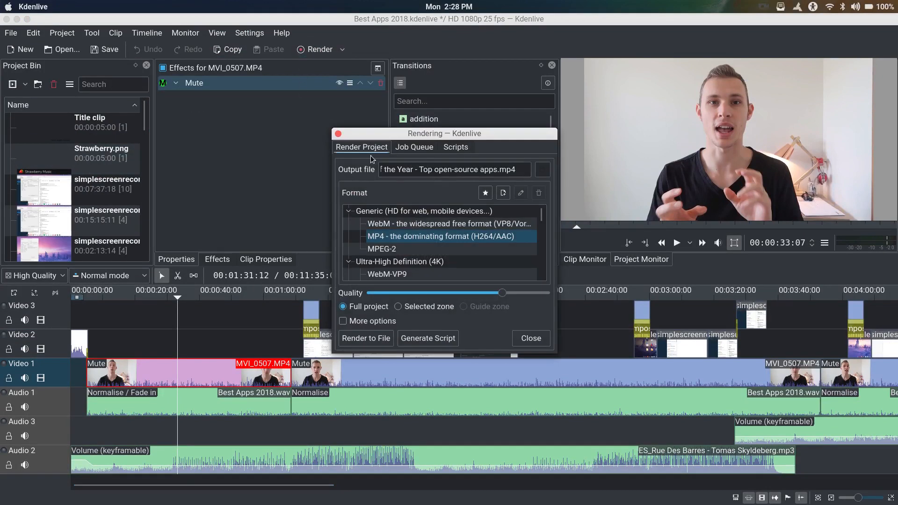
{"action": "left_click", "coordinate": [343, 321]}
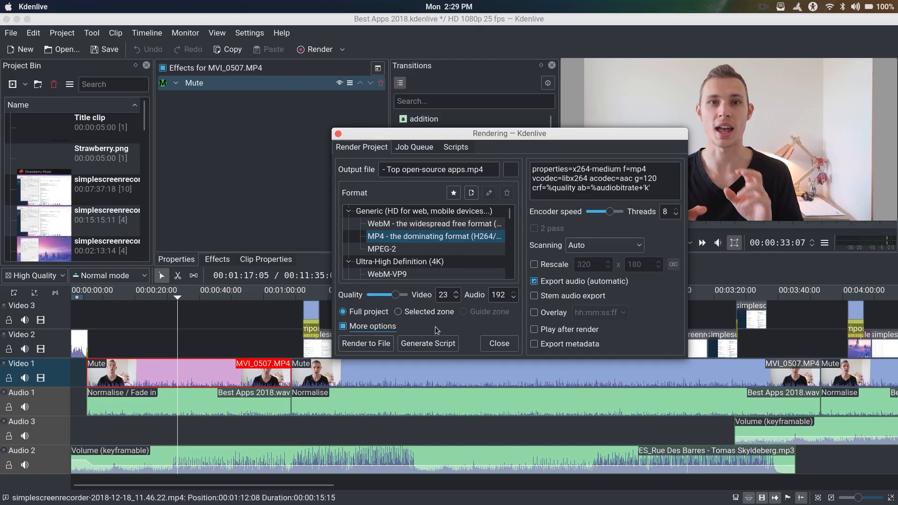
{"action": "mouse_move", "coordinate": [516, 308]}
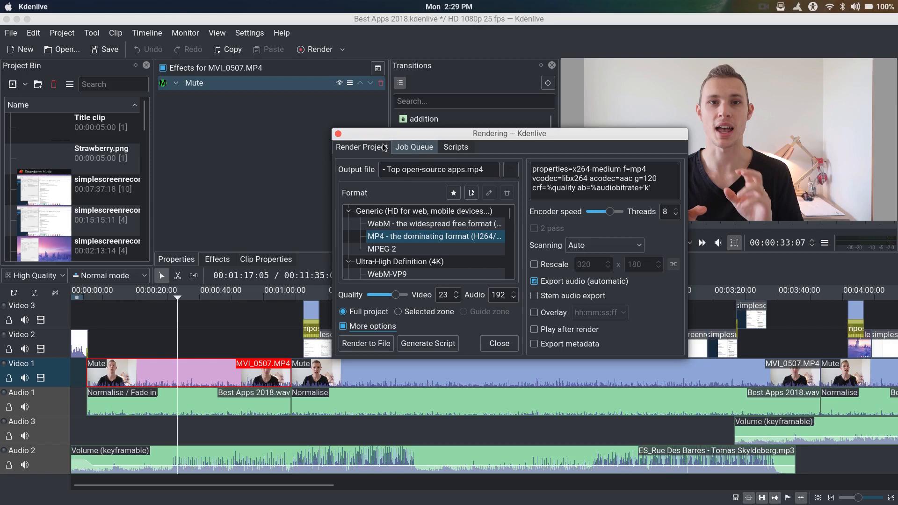
{"action": "left_click", "coordinate": [498, 344]}
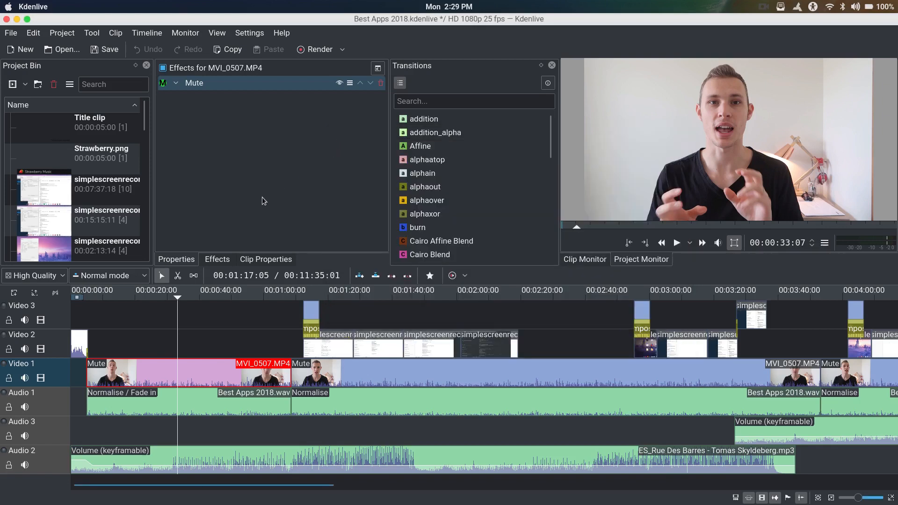
{"action": "scroll", "scroll_direction": "down", "scroll_amount": 3}
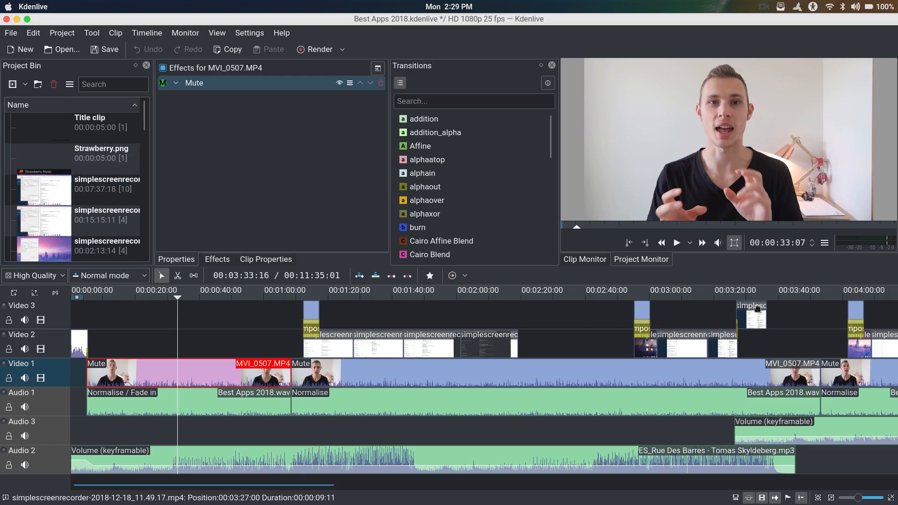
{"action": "scroll", "scroll_direction": "right", "scroll_amount": 3}
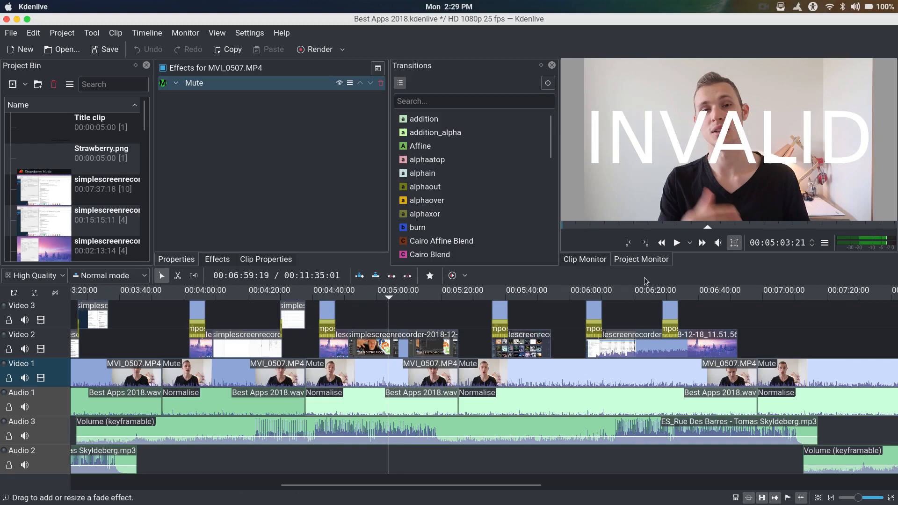
{"action": "scroll", "scroll_direction": "right", "scroll_amount": 3}
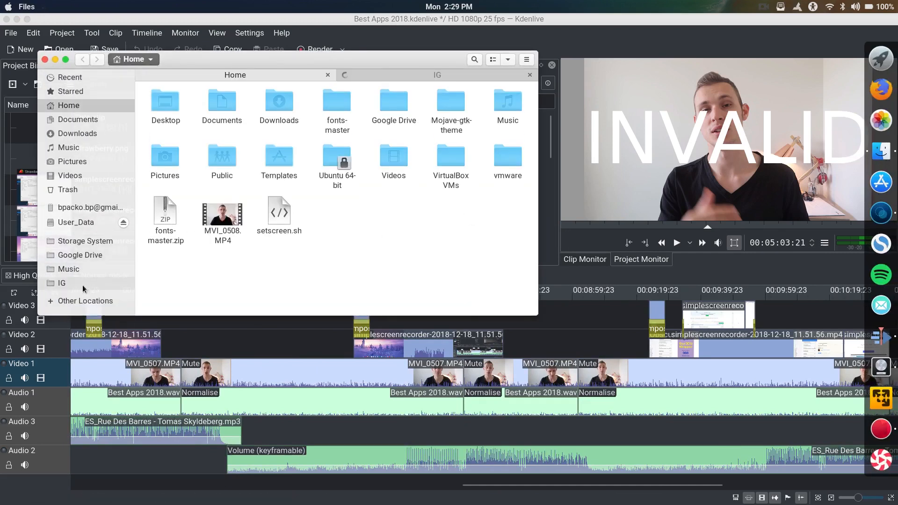
- Show the IG folder in Files and look through its project subfolders like A ROLL and B ROLL
{"action": "left_click", "coordinate": [62, 282]}
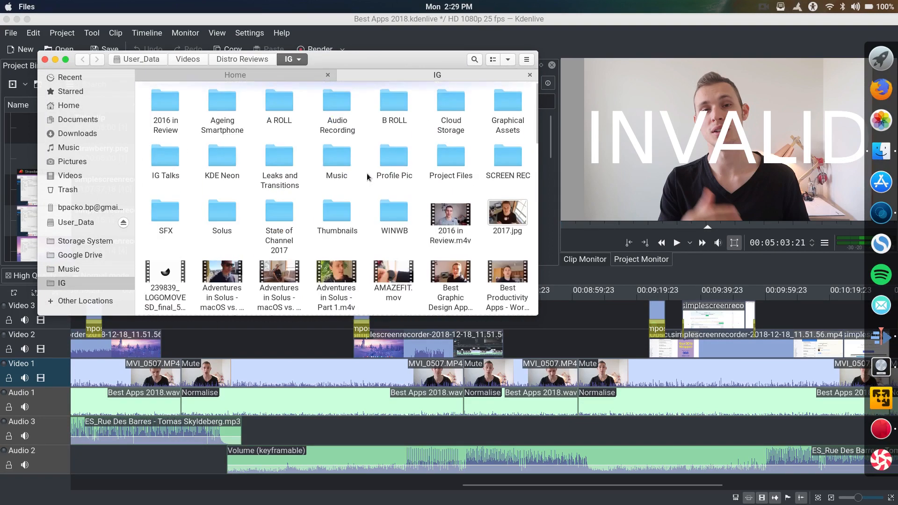
{"action": "mouse_move", "coordinate": [265, 198]}
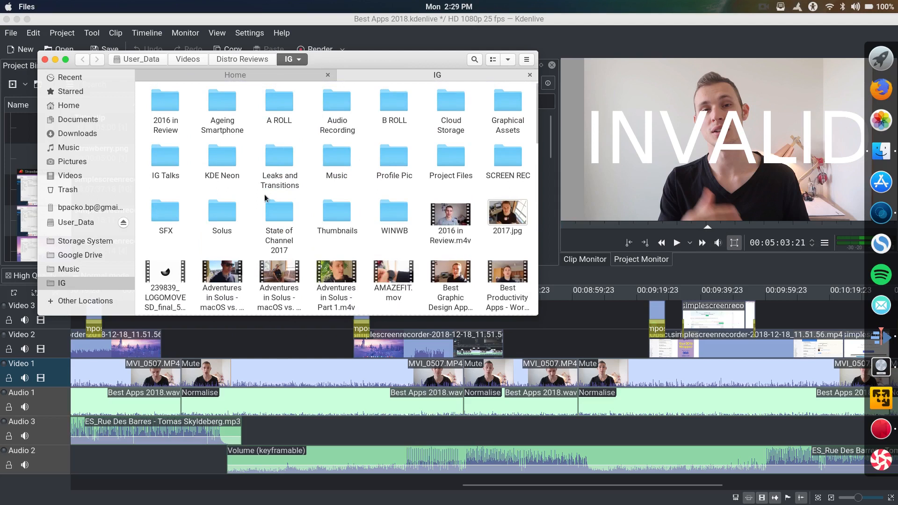
{"action": "mouse_move", "coordinate": [529, 148]}
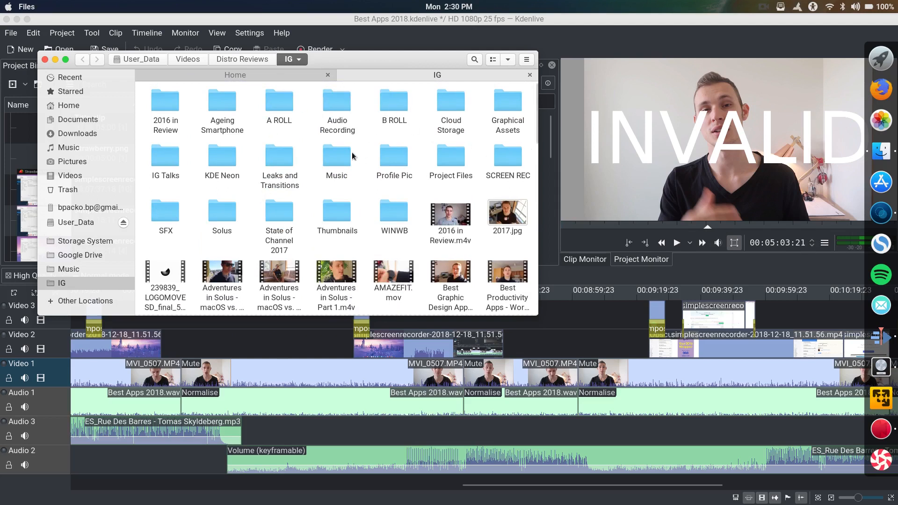
{"action": "double_click", "coordinate": [337, 157]}
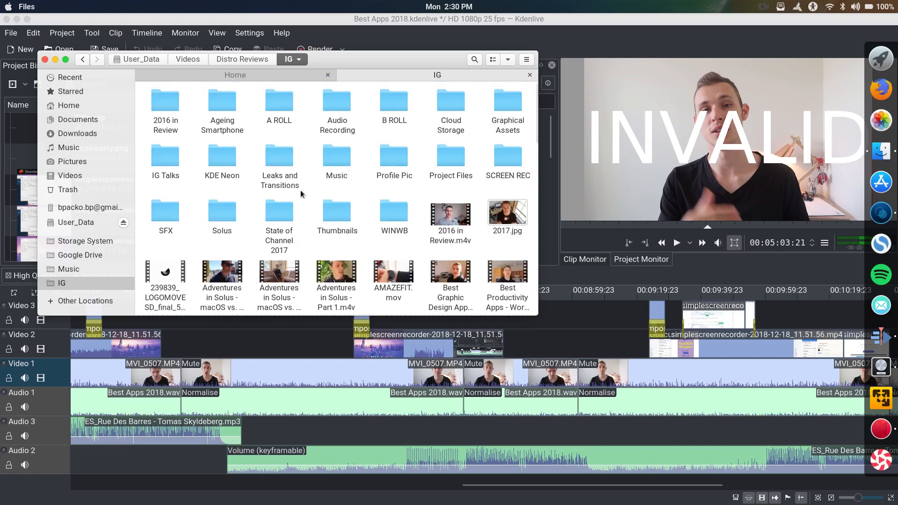
{"action": "mouse_move", "coordinate": [200, 159]}
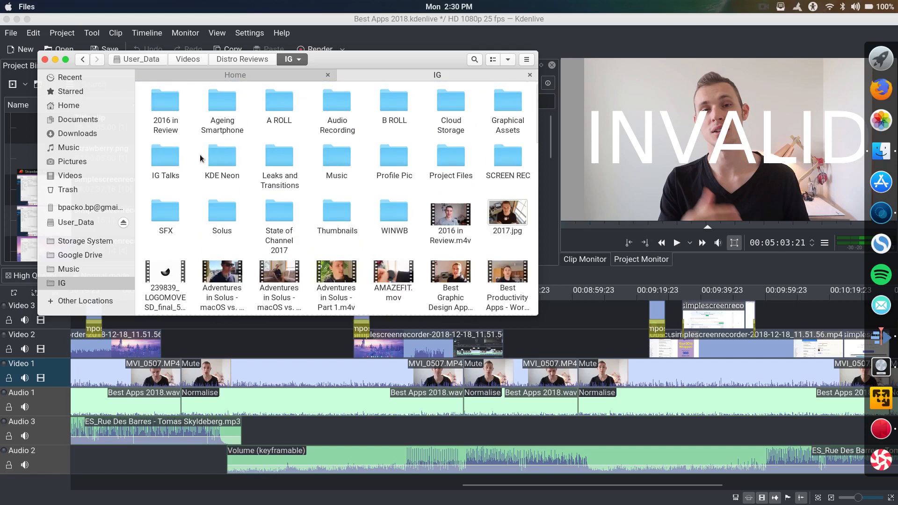
{"action": "mouse_move", "coordinate": [264, 110]}
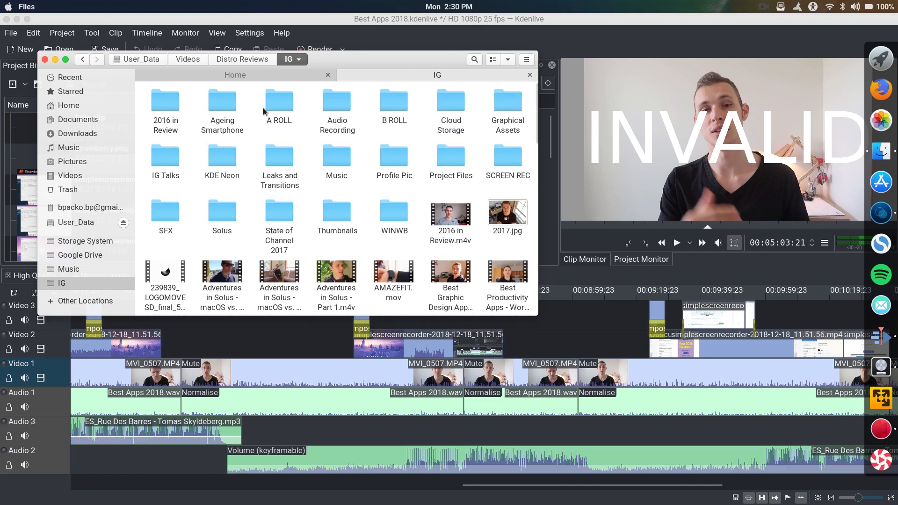
{"action": "mouse_move", "coordinate": [358, 195]}
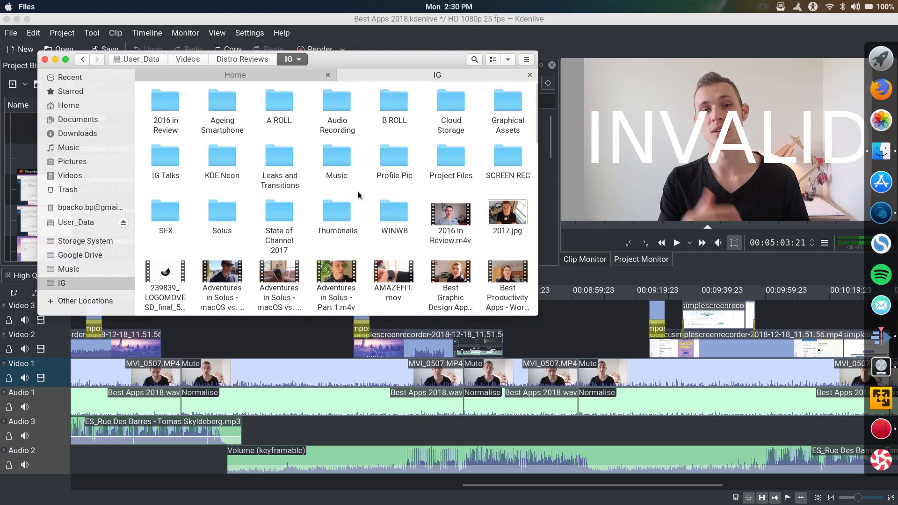
{"action": "scroll", "scroll_direction": "down", "scroll_amount": 3}
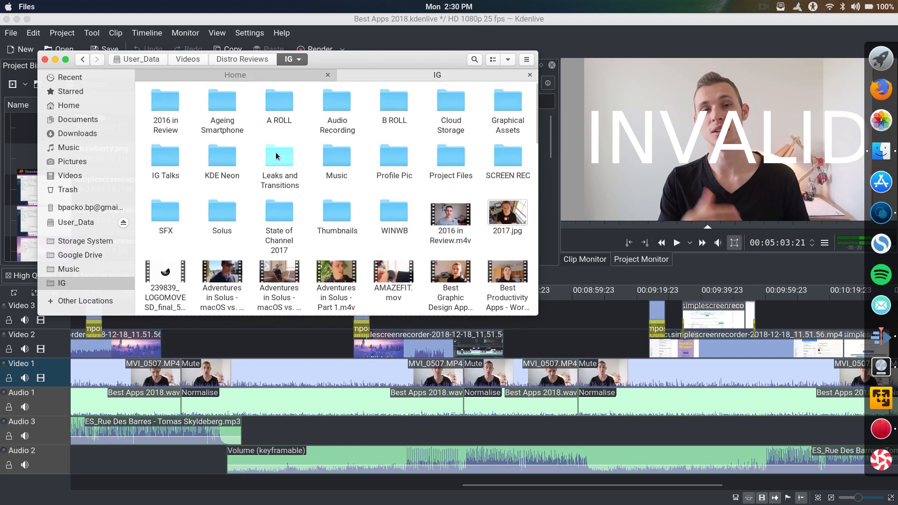
{"action": "mouse_move", "coordinate": [248, 149]}
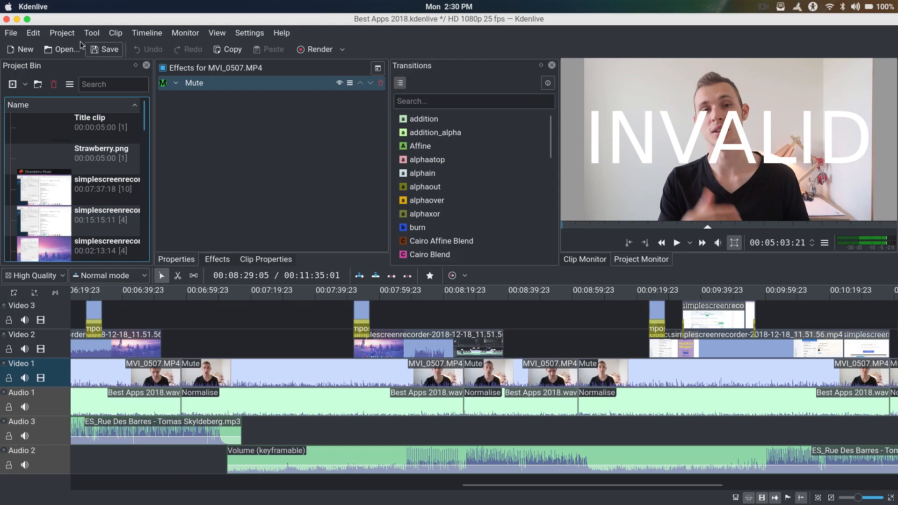
{"action": "mouse_move", "coordinate": [9, 22]}
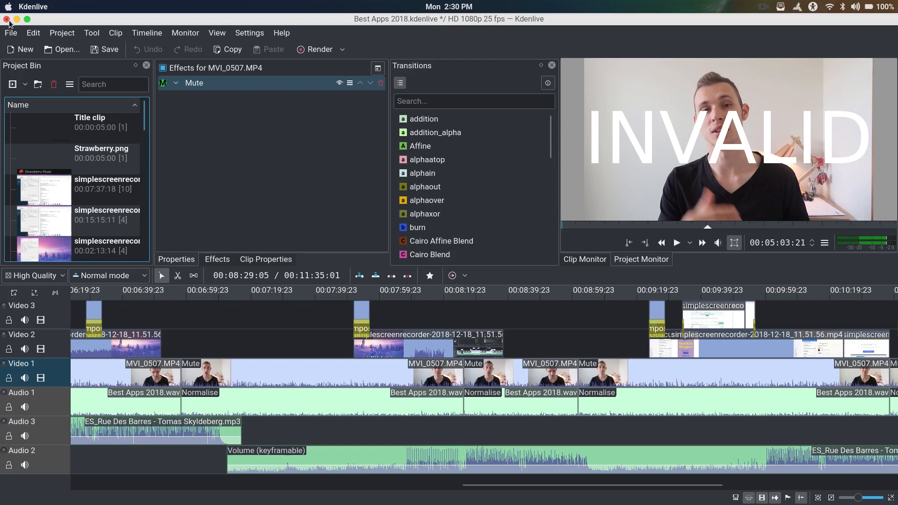